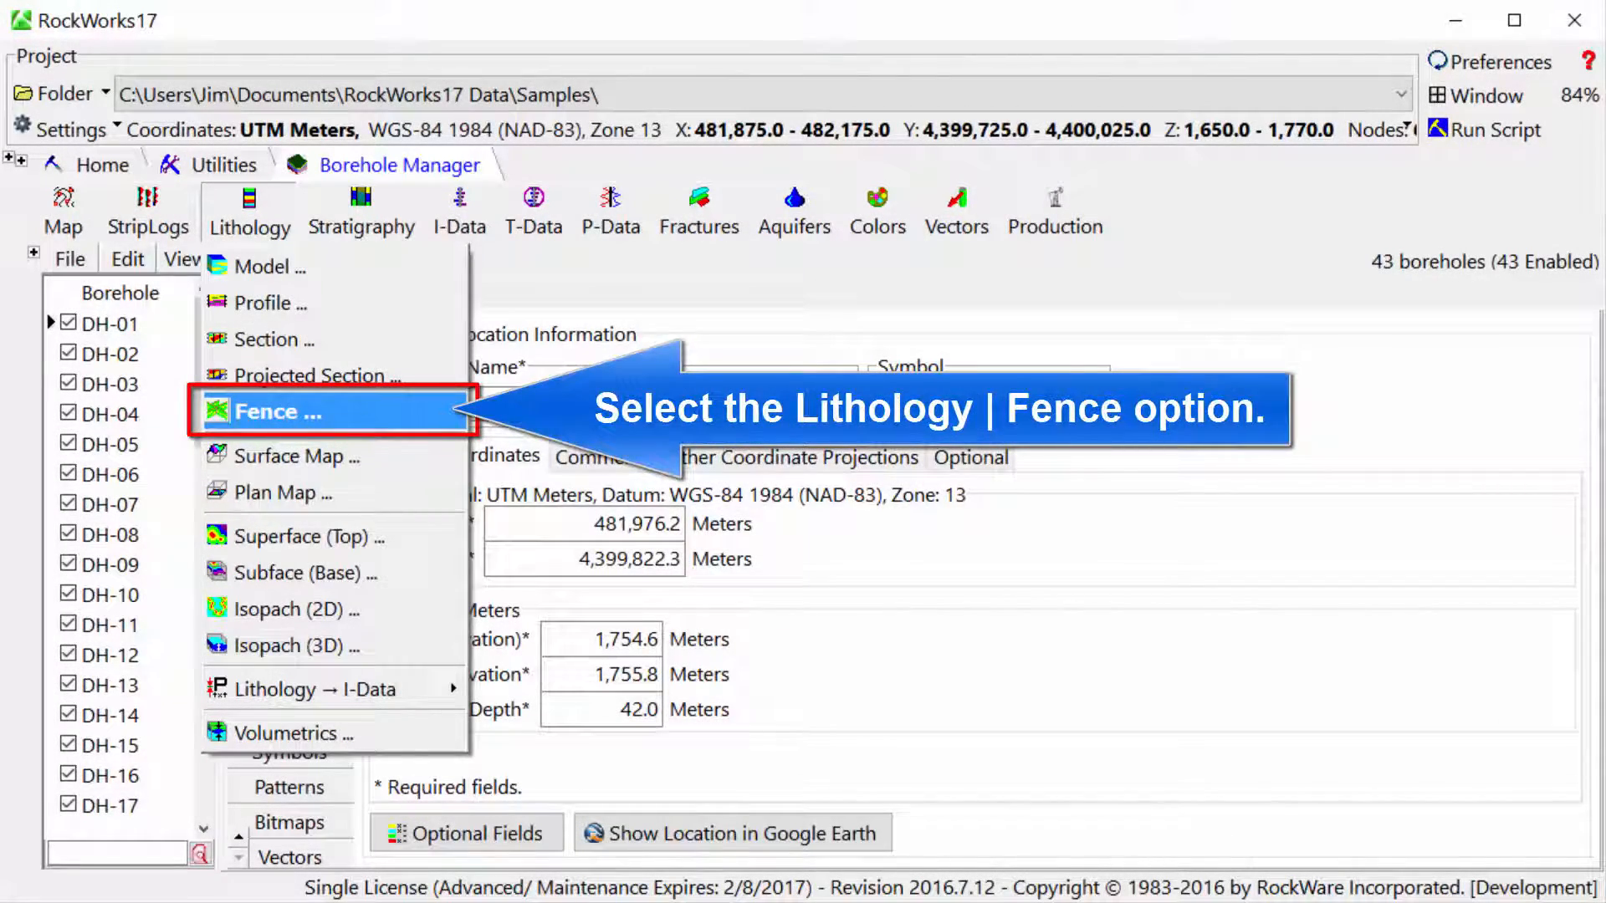
Start a Lithology Fence diagram from the Borehole Manager's Lithology menu.
left_click(278, 411)
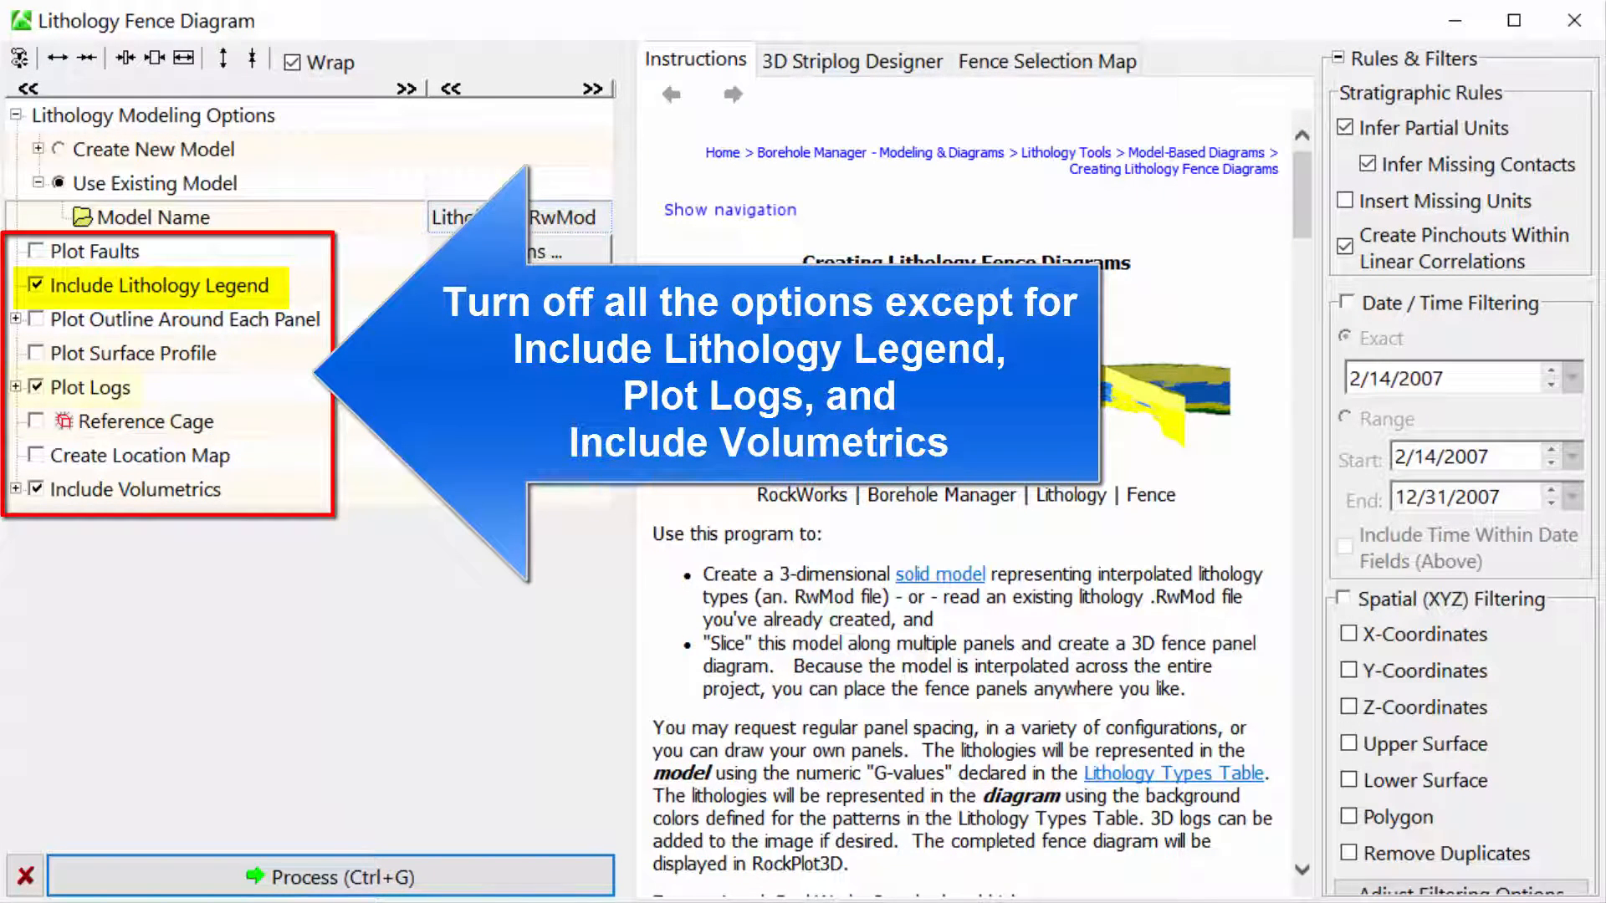
Keep only Include Lithology Legend, Plot Logs and Include Volumetrics enabled with Lithology1.RwMod.
left_click(84, 388)
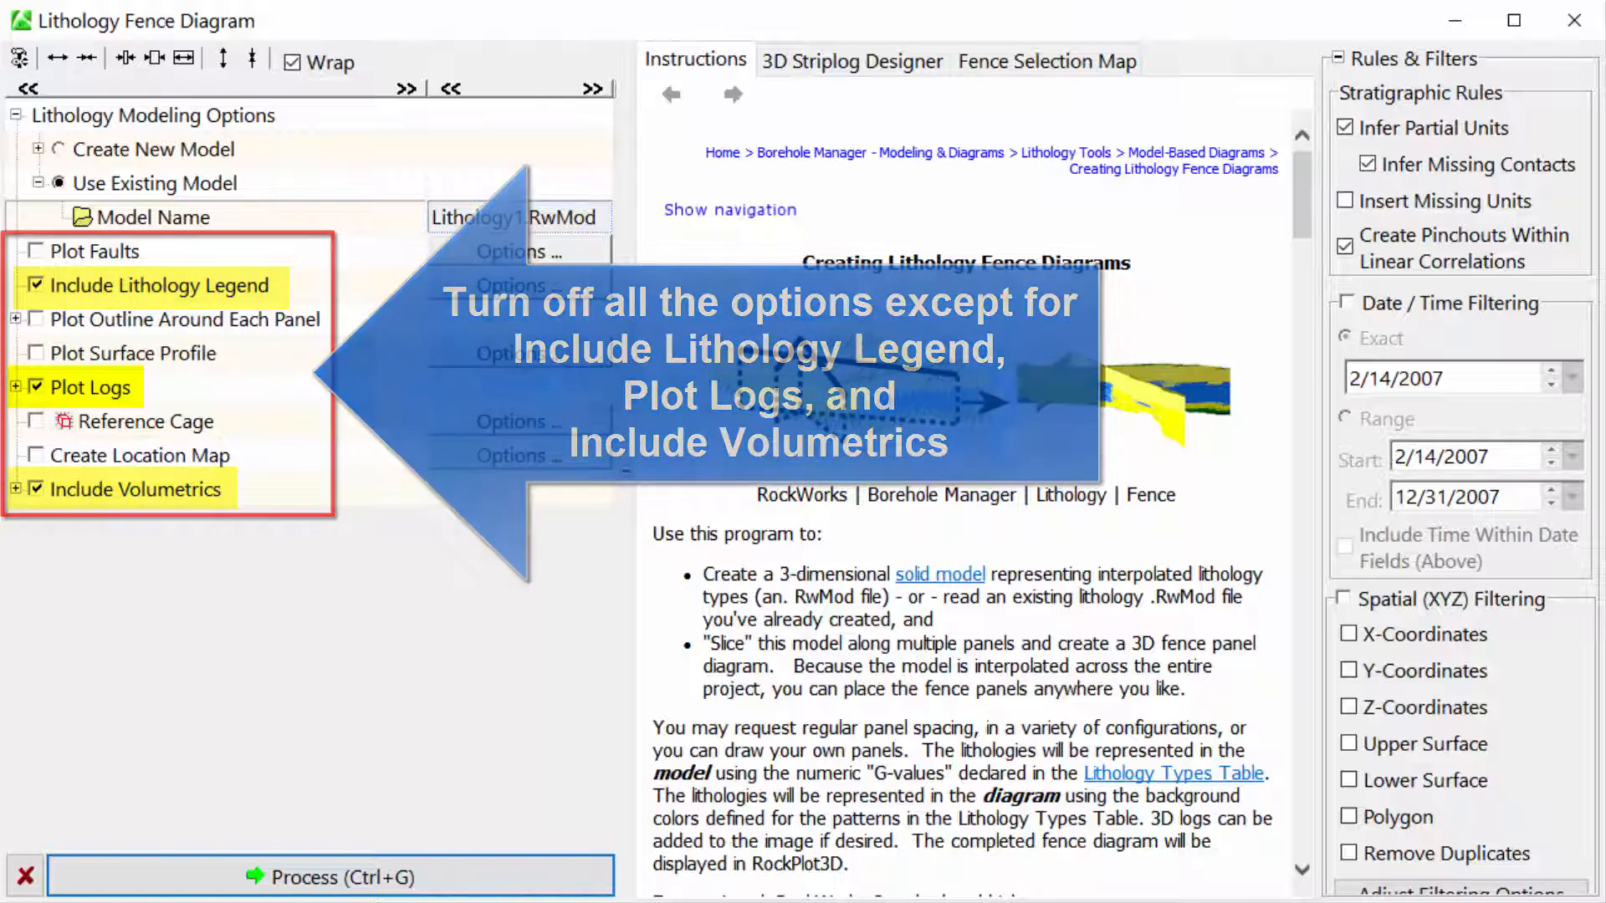
left_click(851, 60)
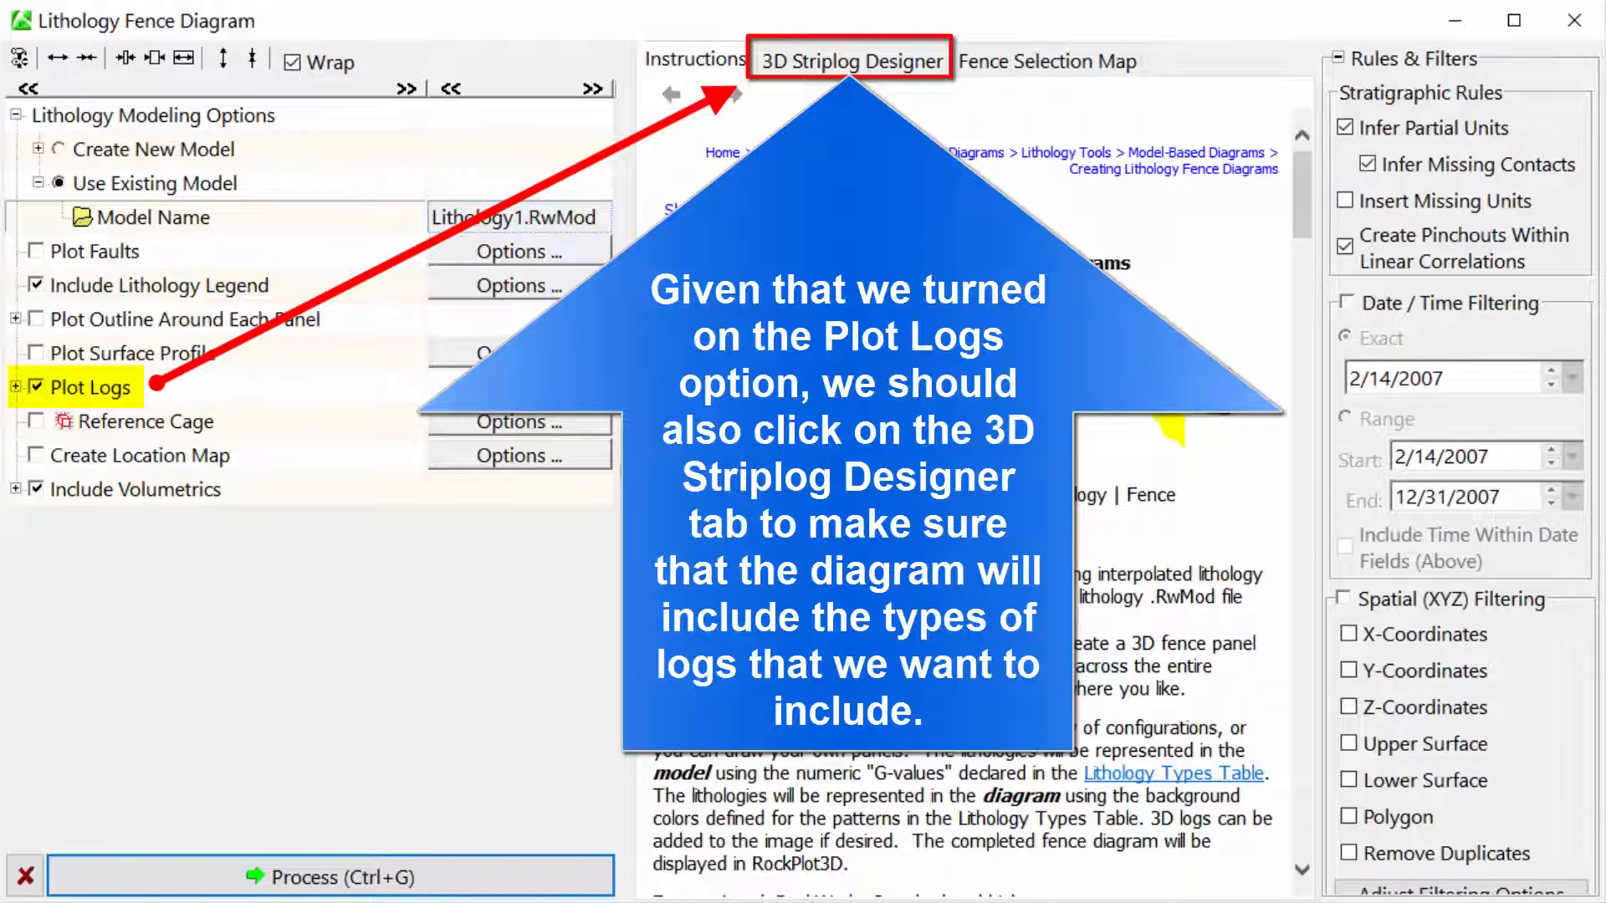
Show the 3D Striplog Designer with title, axis and lithology as visible log items.
left_click(851, 61)
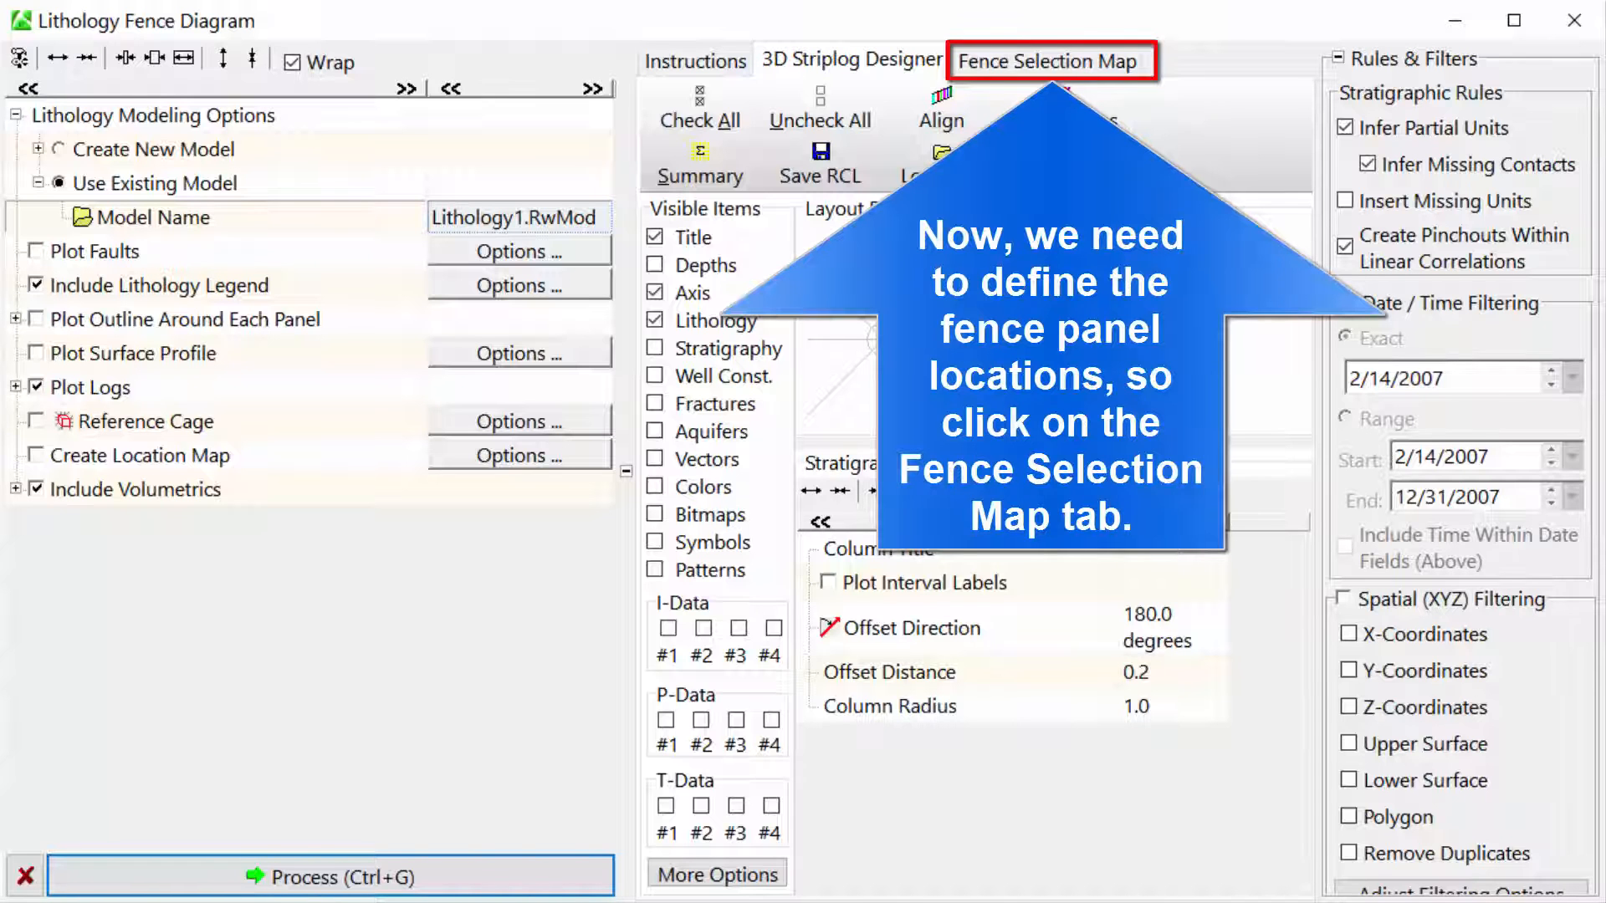
Show the Fence Selection Map with narrowed option columns and clear the four earlier panel lines.
left_click(1052, 61)
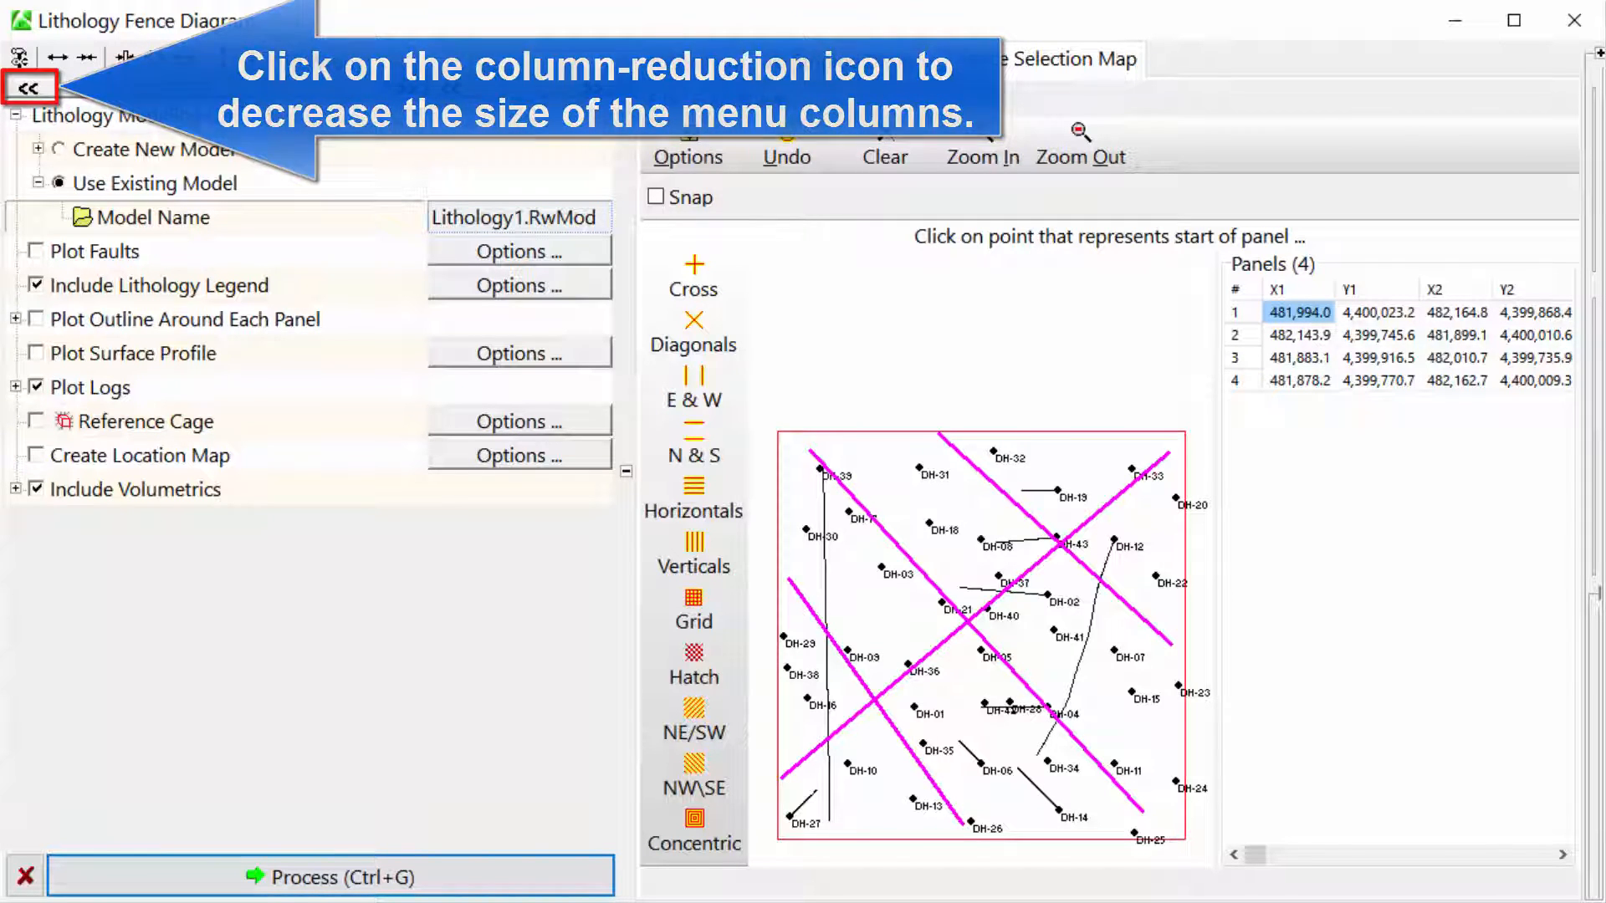
left_click(25, 87)
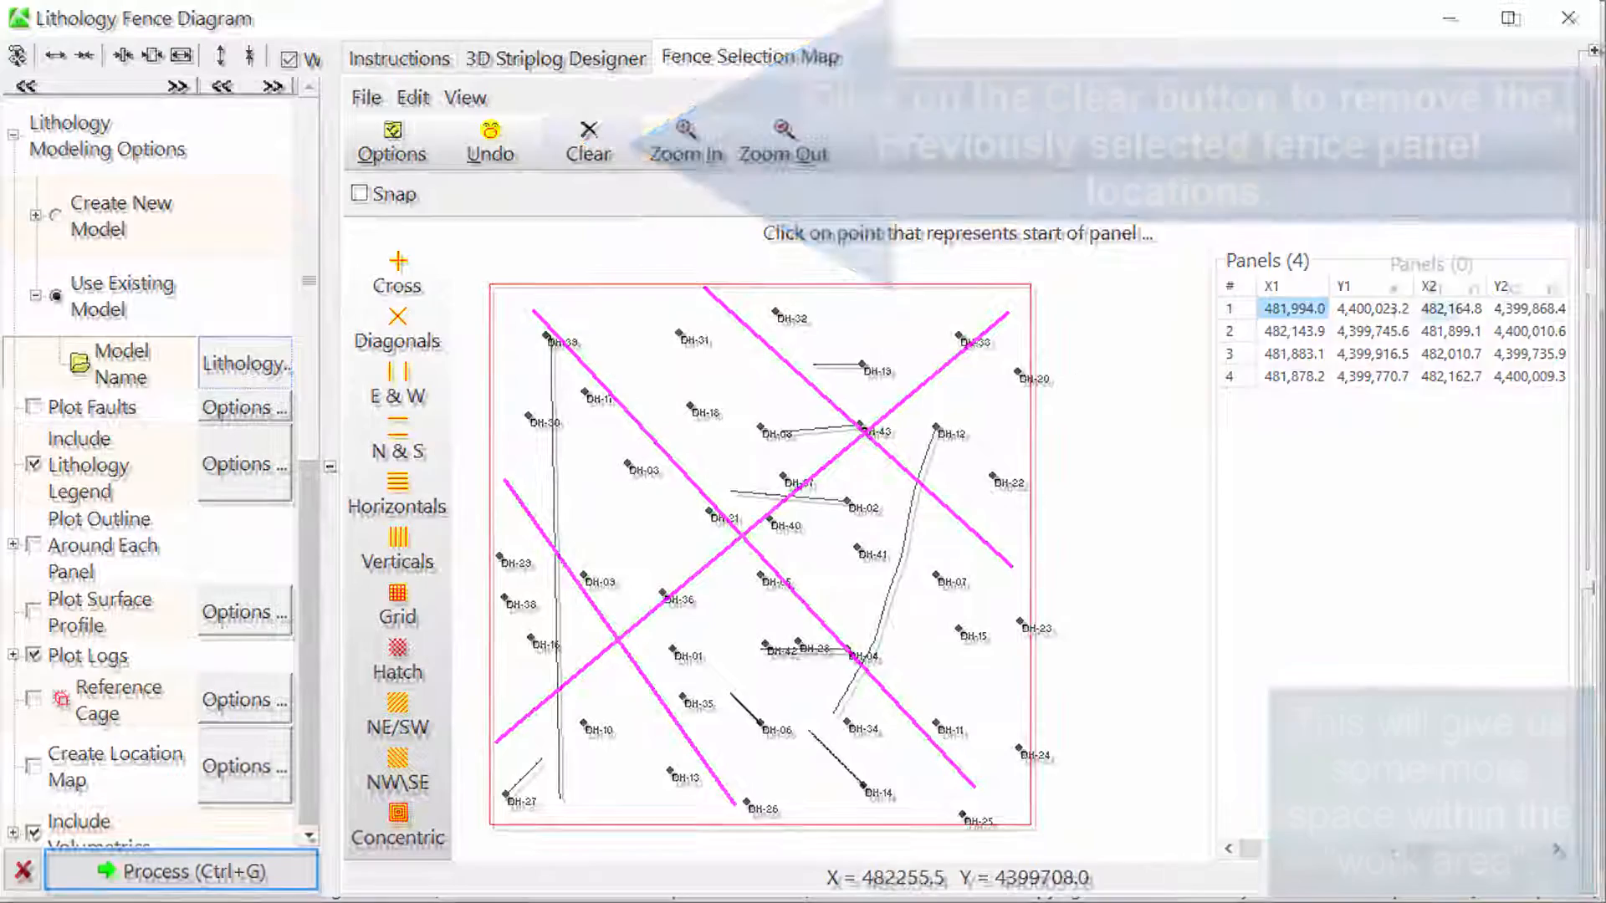
left_click(589, 142)
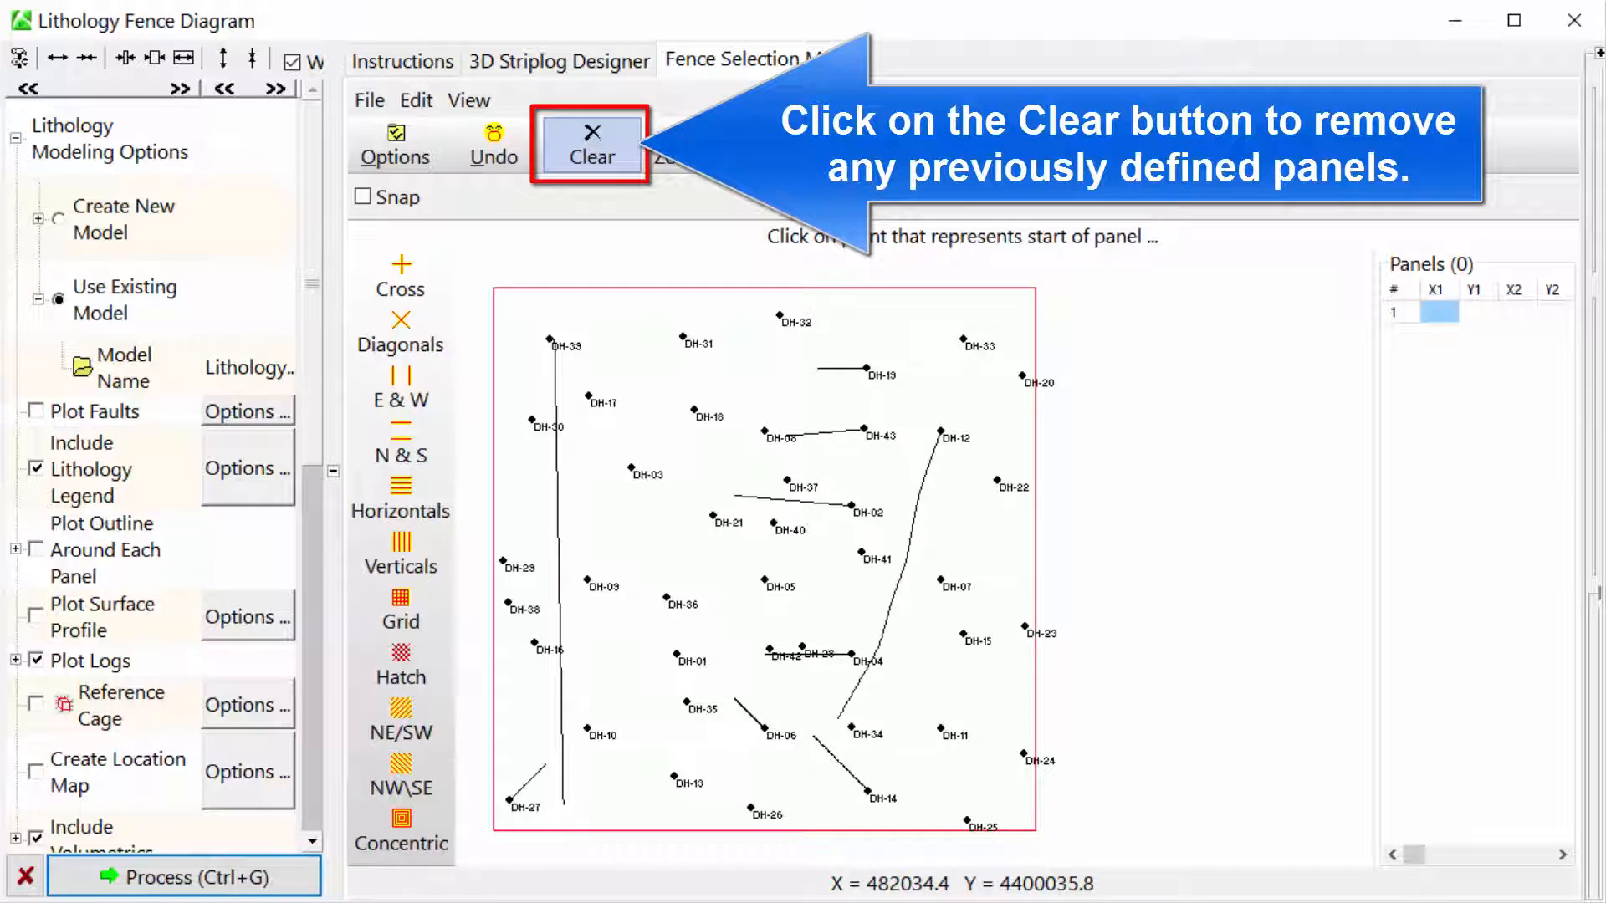
Clear any leftover panels and apply the Grid preset of 10 fence panels.
left_click(592, 142)
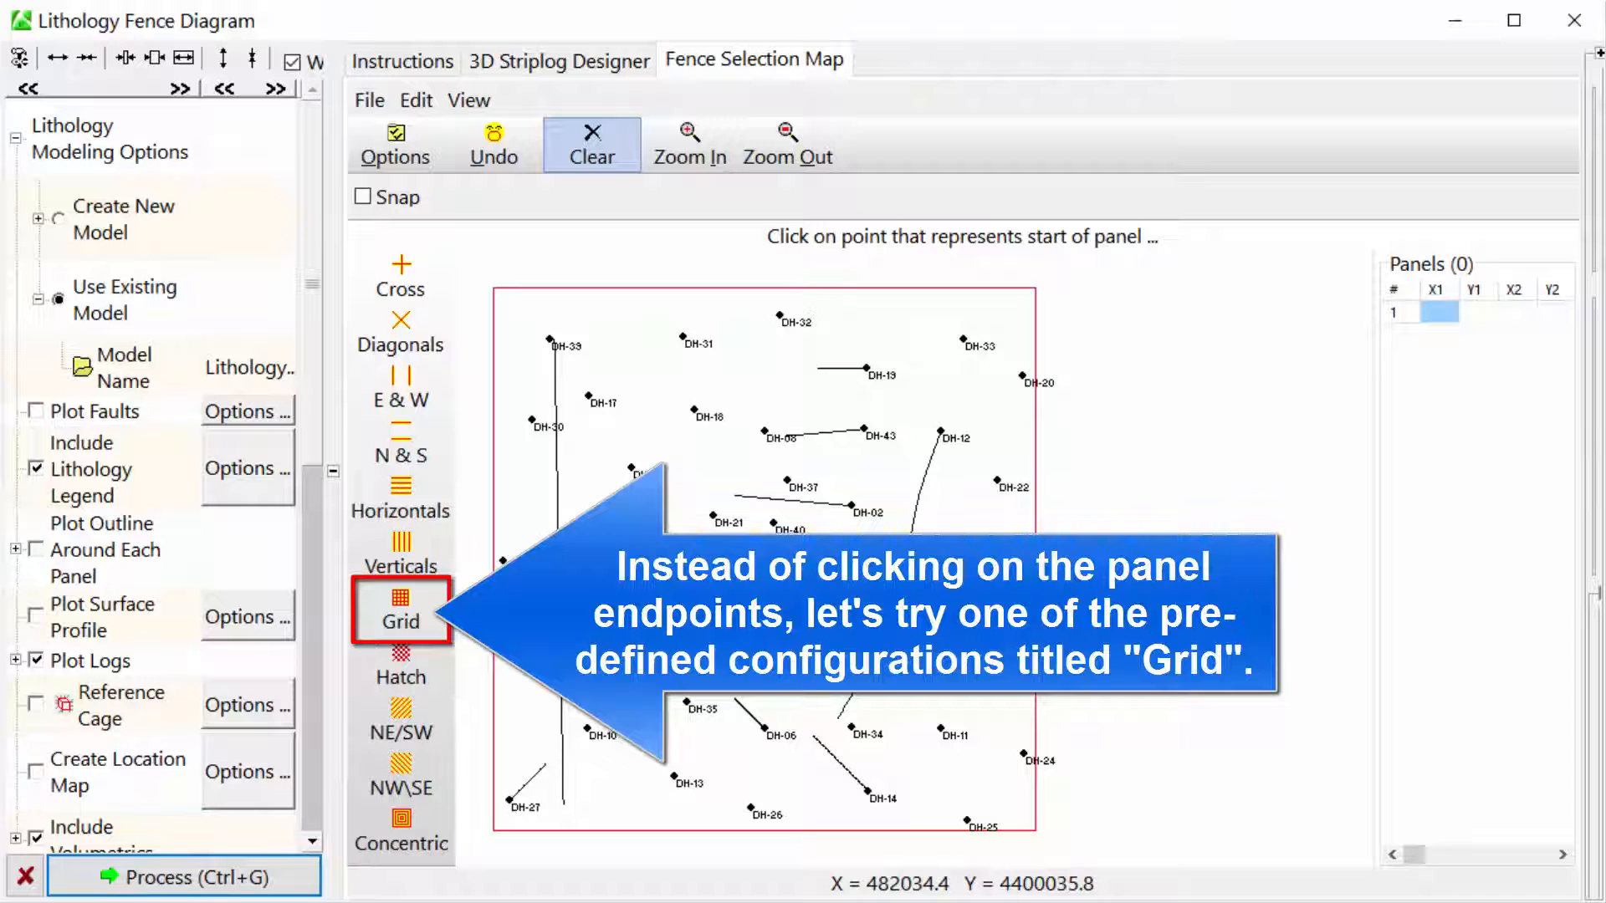
left_click(401, 611)
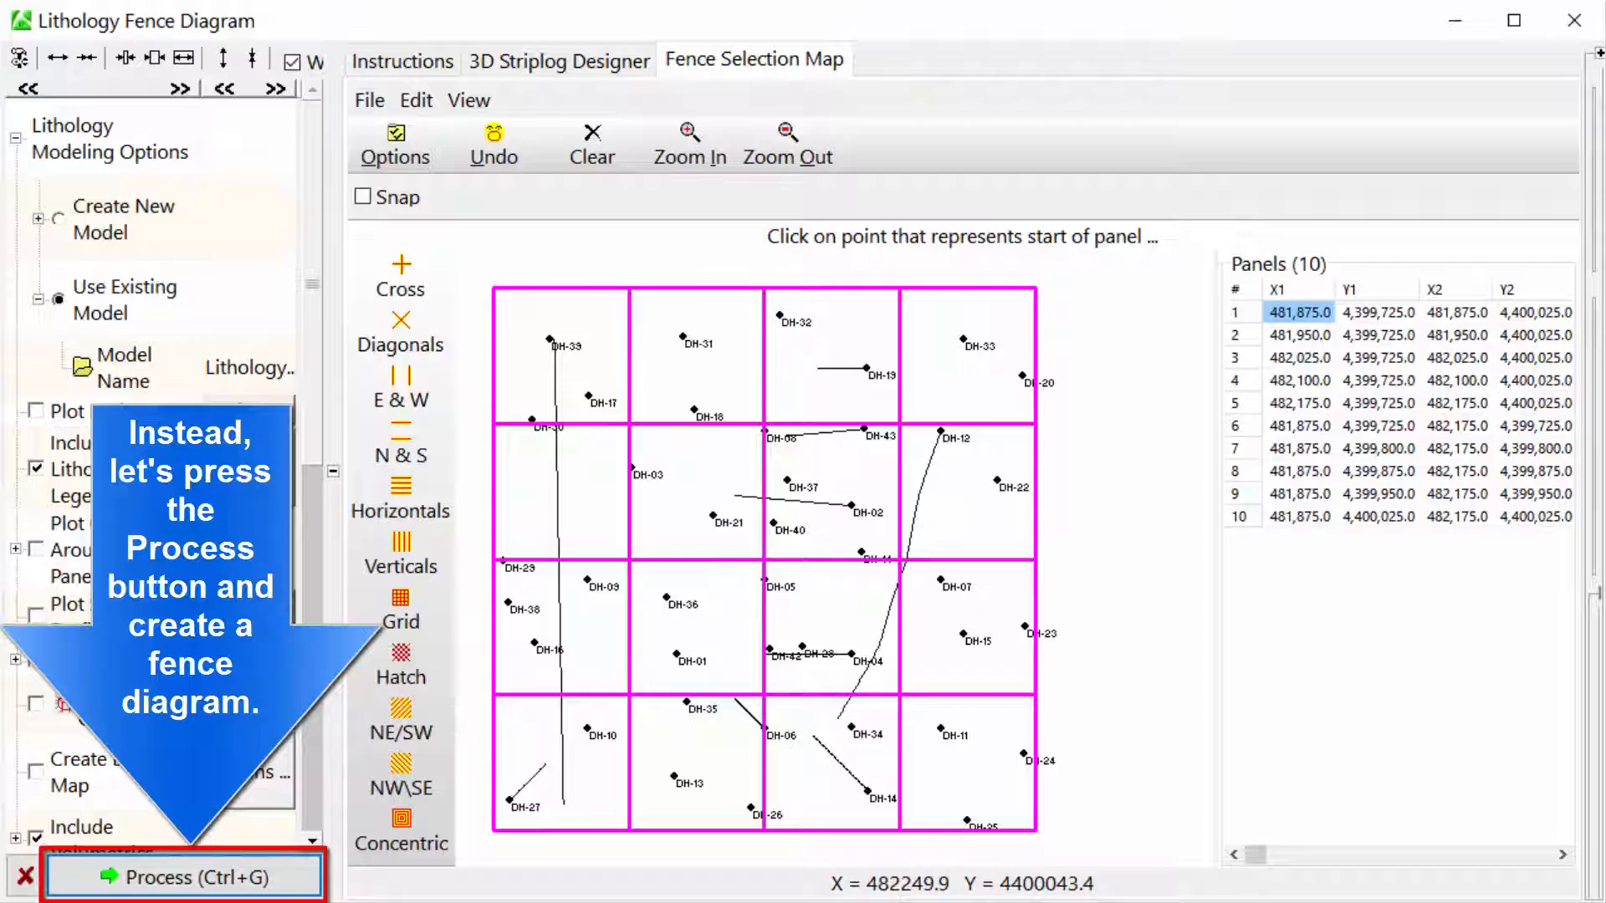
Process the fence diagram into a 3D lithology fence scene with legend.
left_click(184, 876)
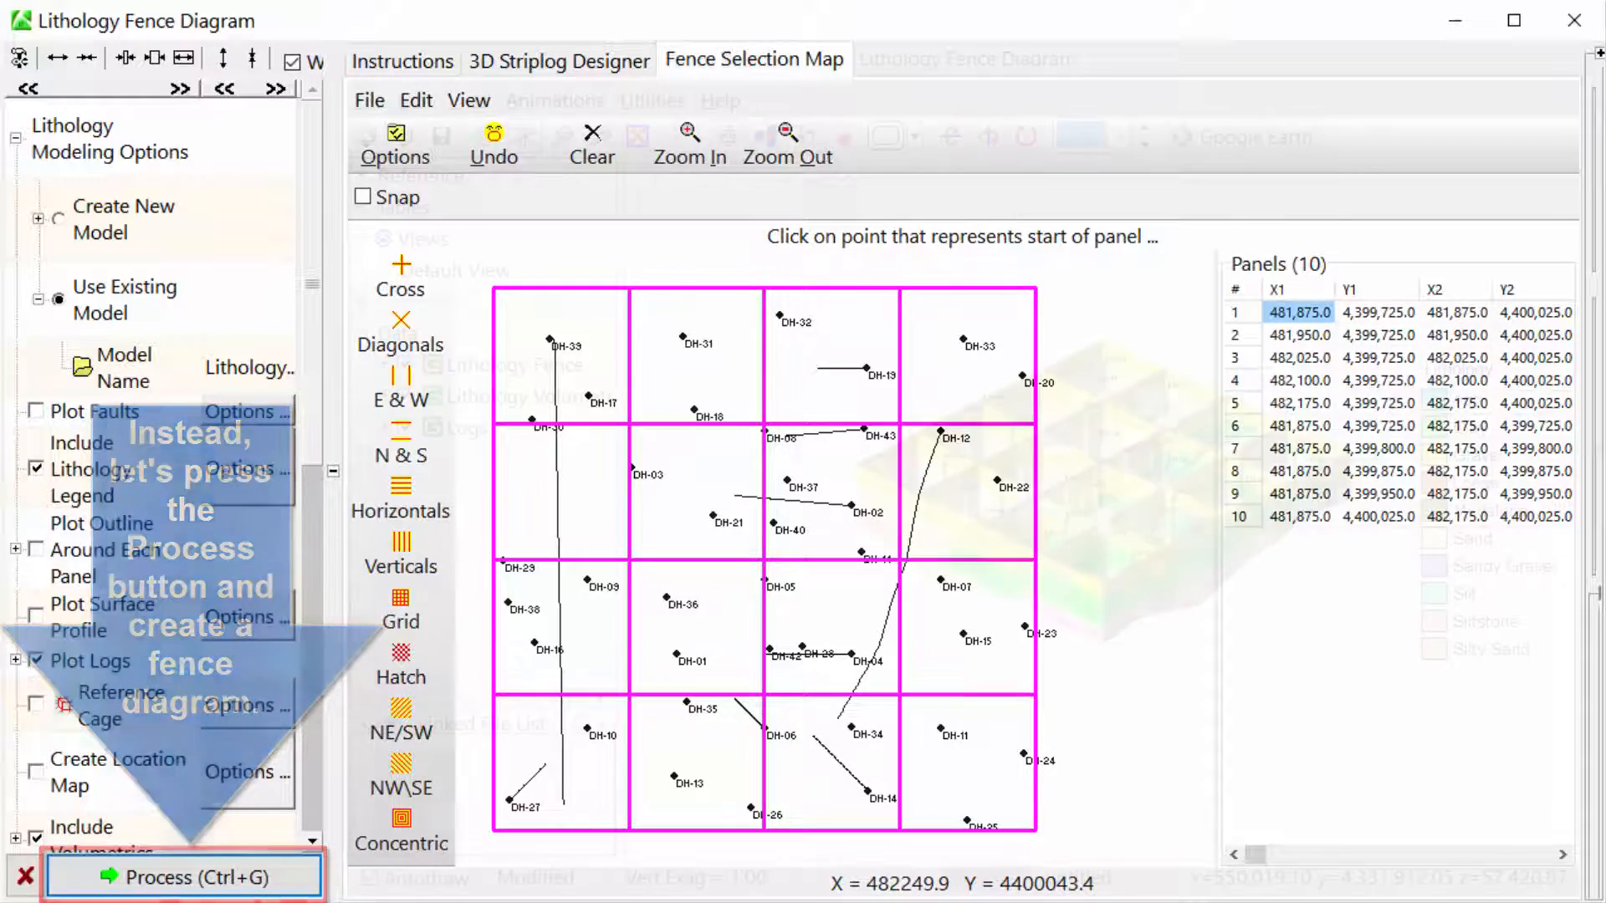
left_click(172, 880)
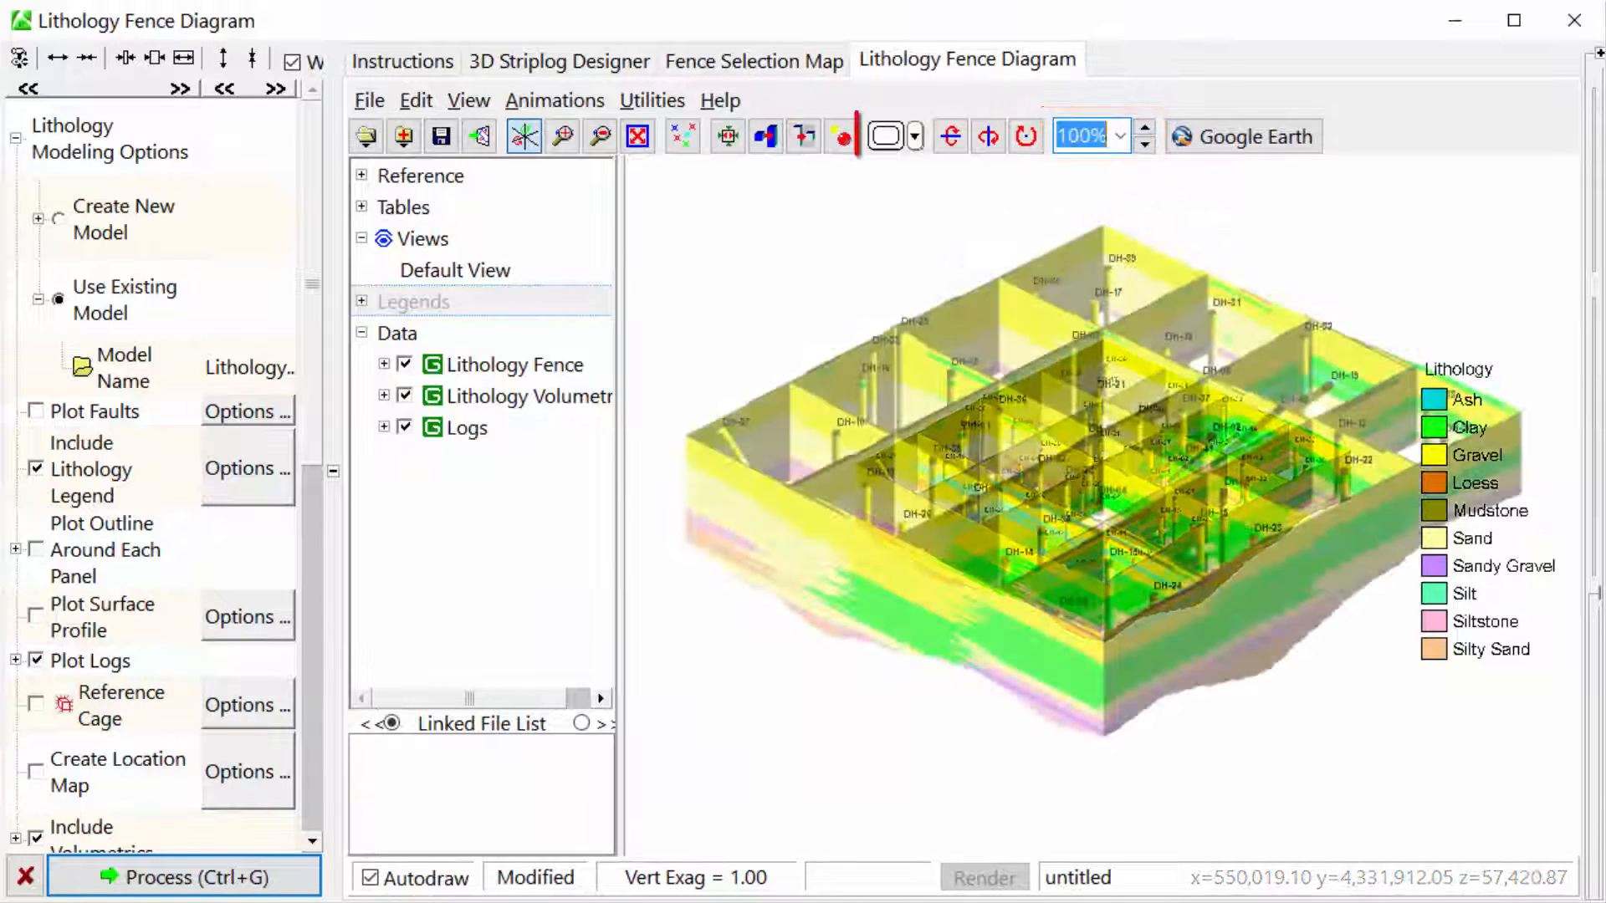
left_click(889, 135)
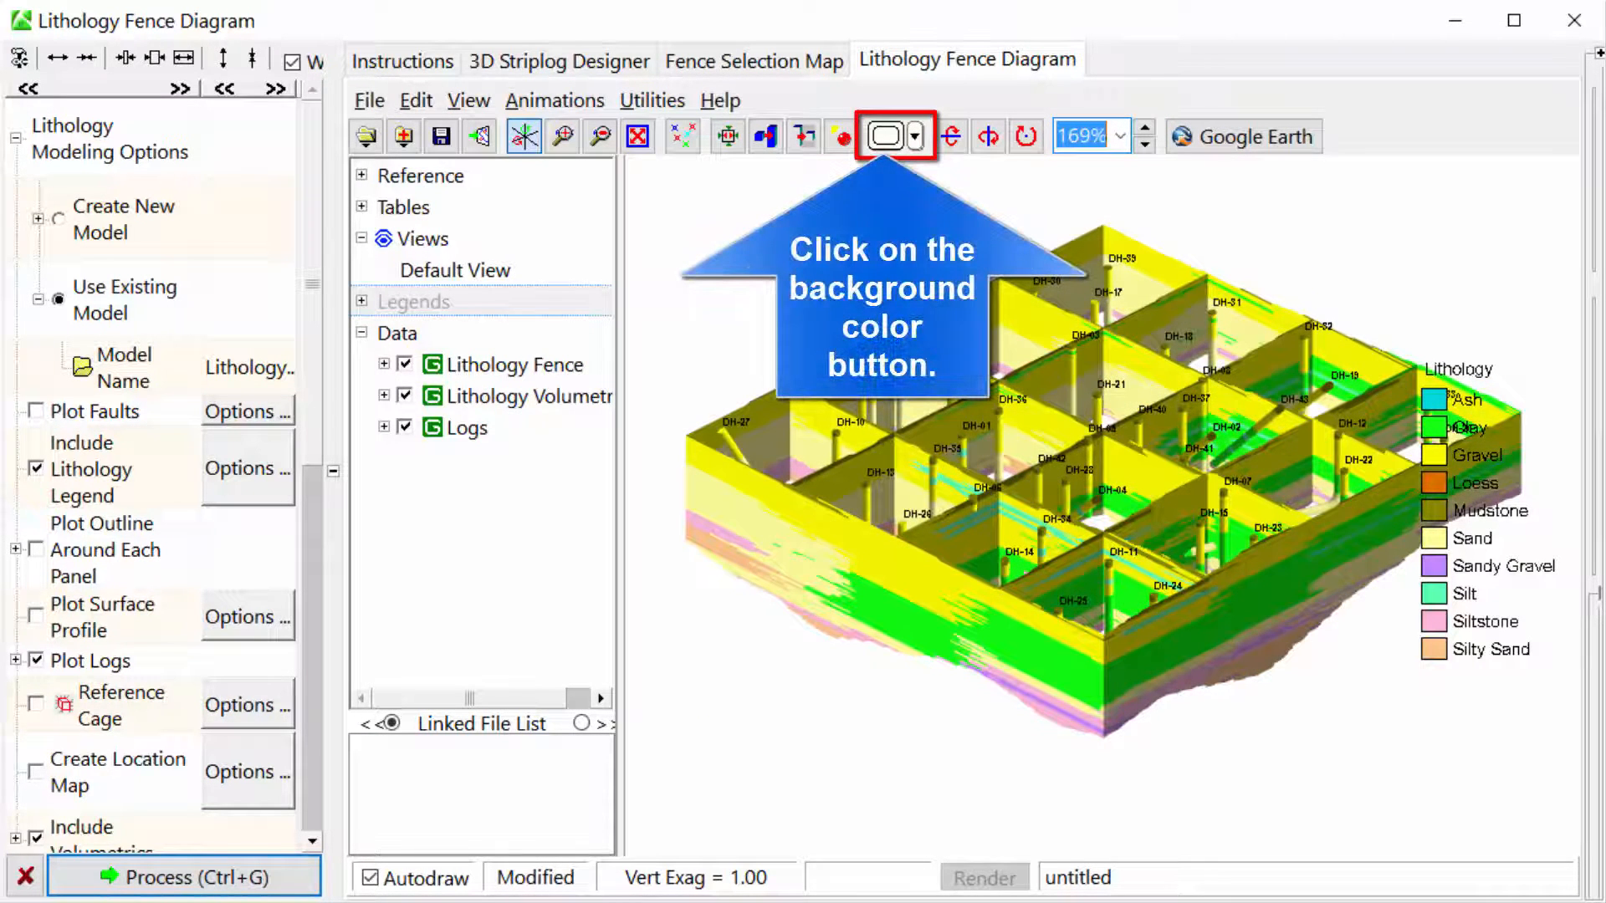
Set the 3D scene background colour to black.
left_click(890, 136)
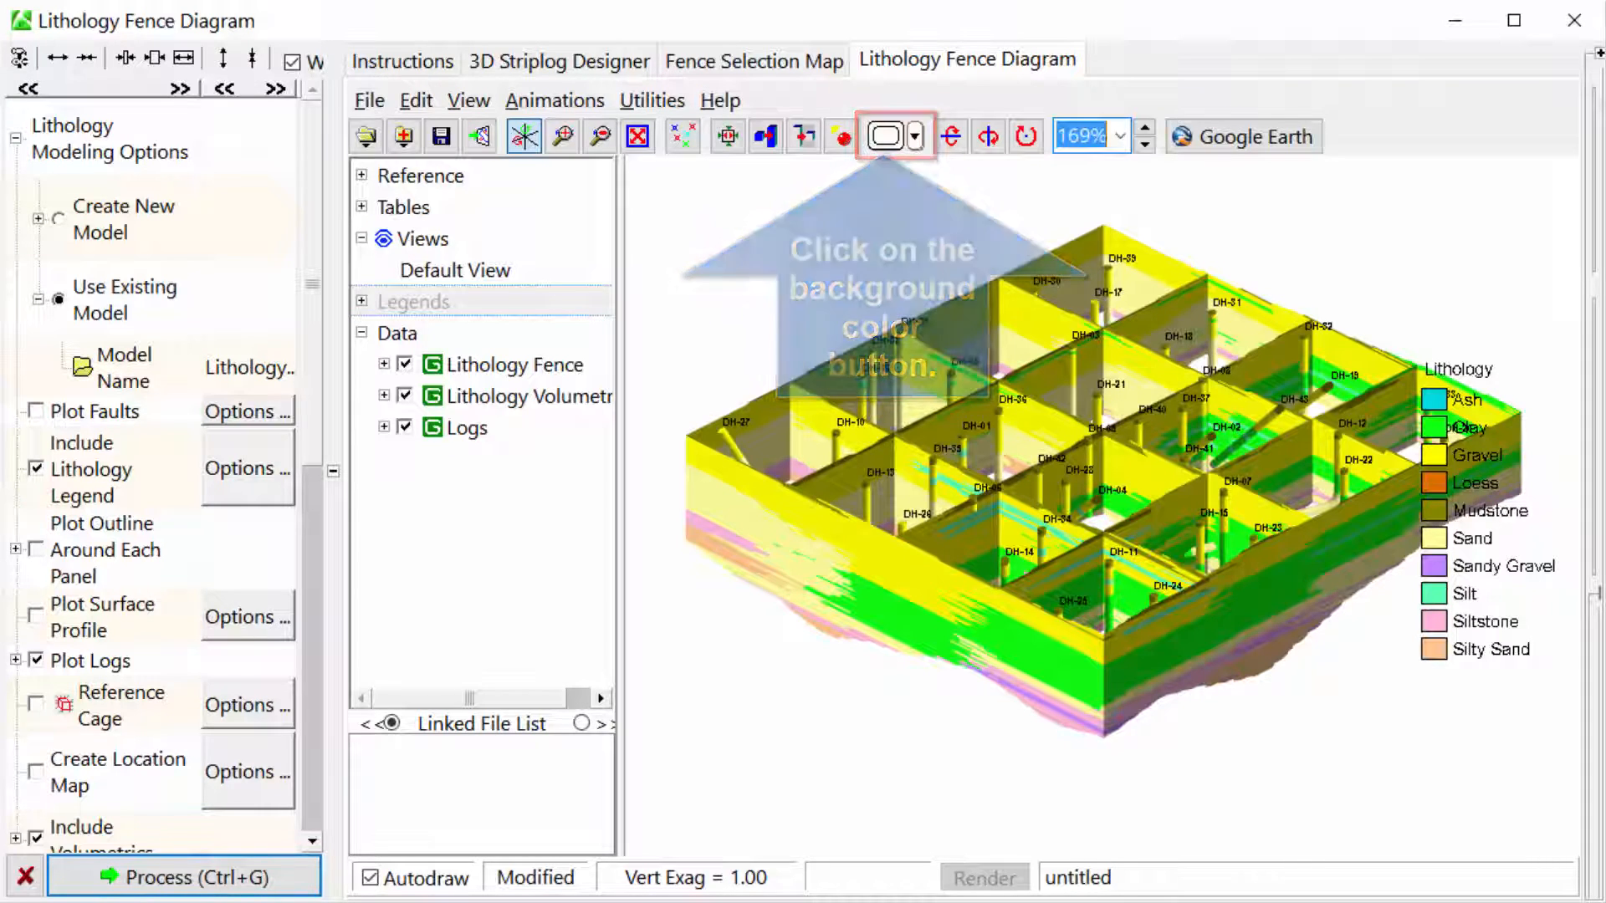
left_click(889, 136)
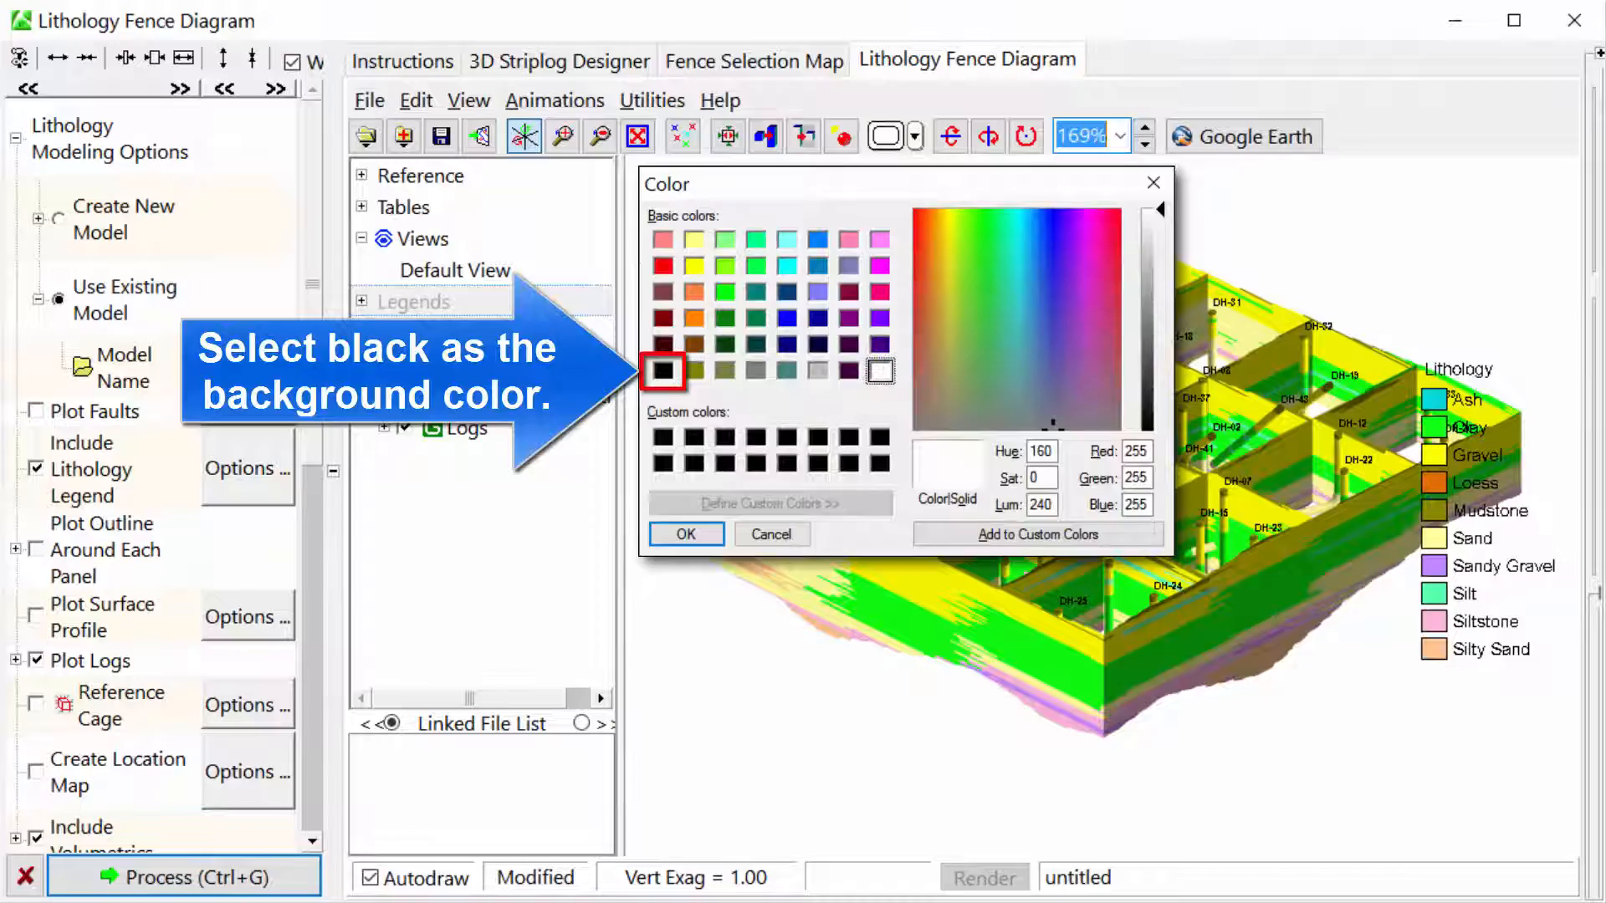
left_click(685, 535)
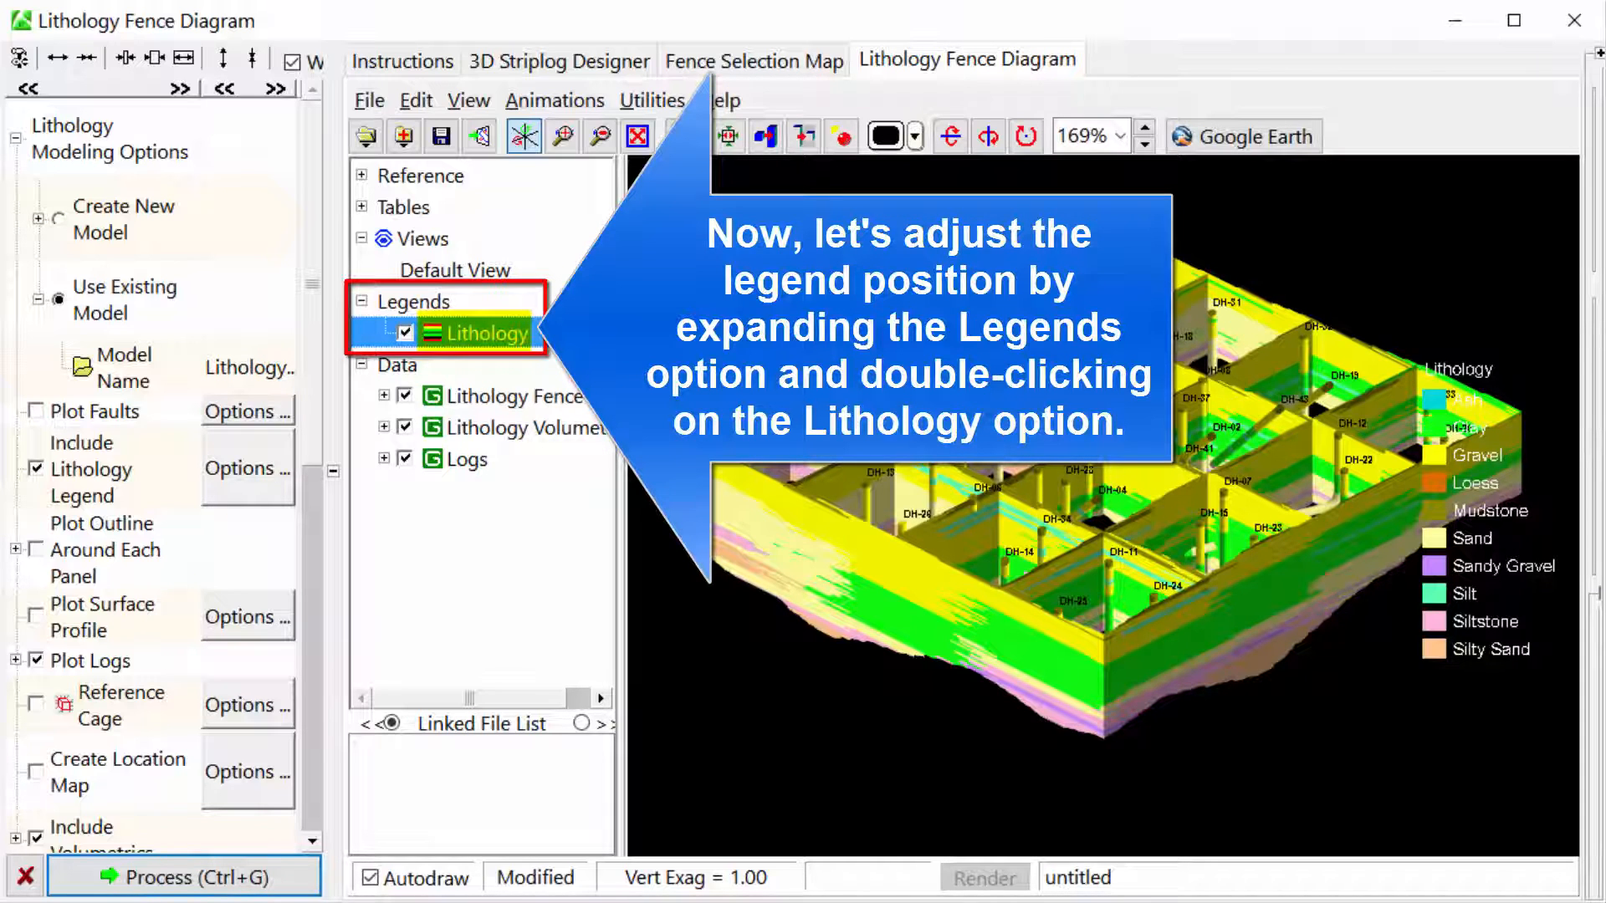
Set the lithology legend's horizontal offset to 0.03 and vertical offset to -0.50.
double_click(488, 333)
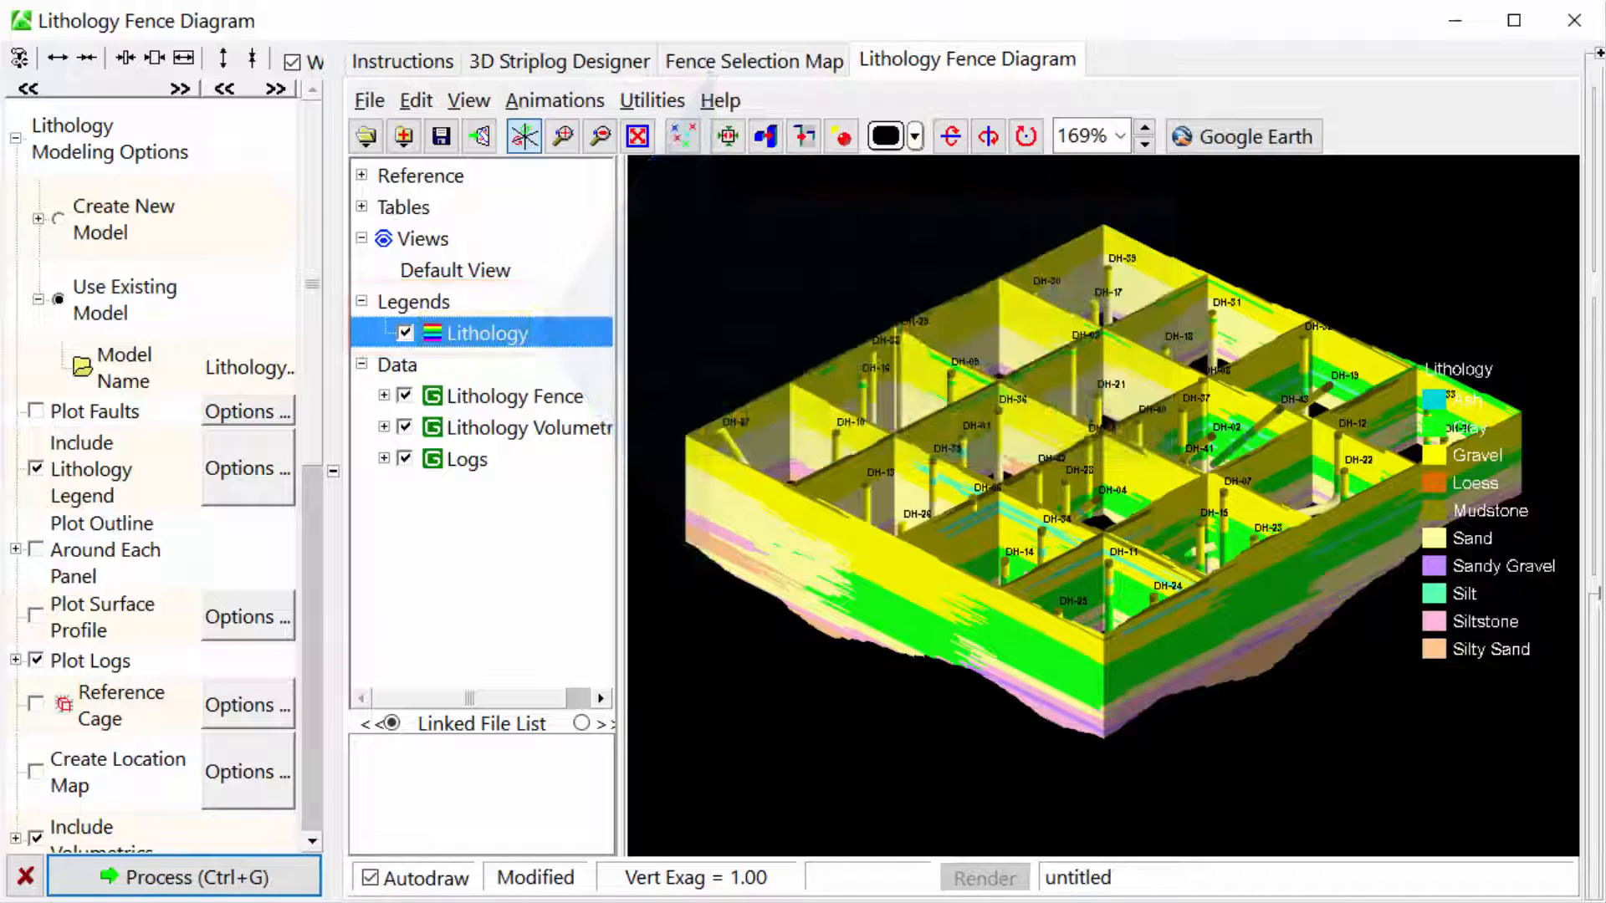
double_click(488, 333)
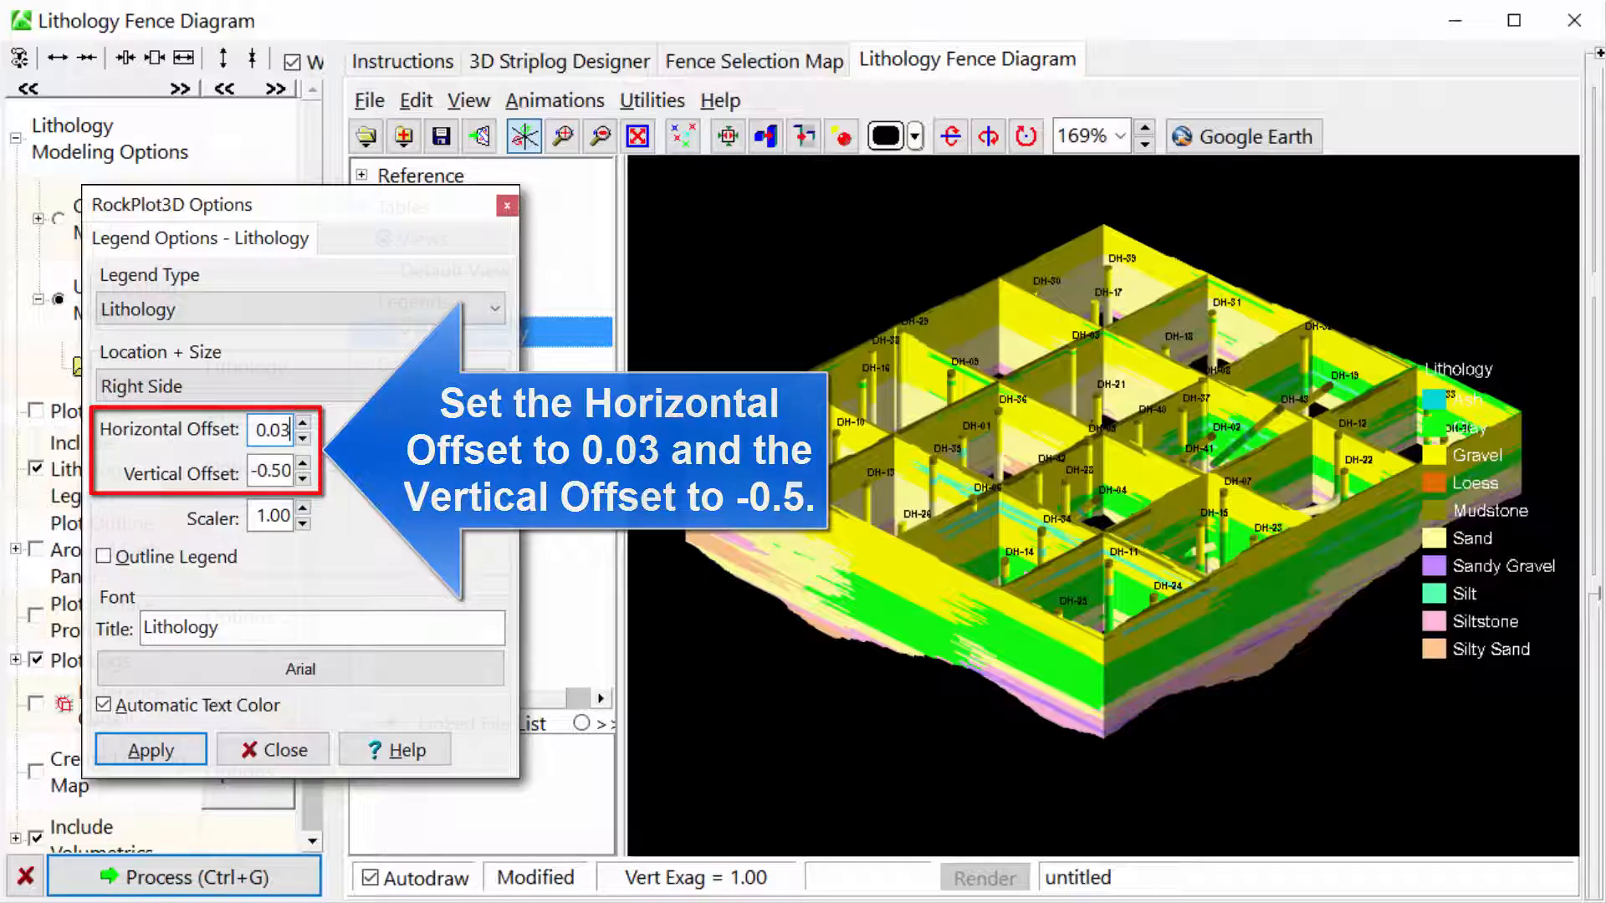
left_click(150, 750)
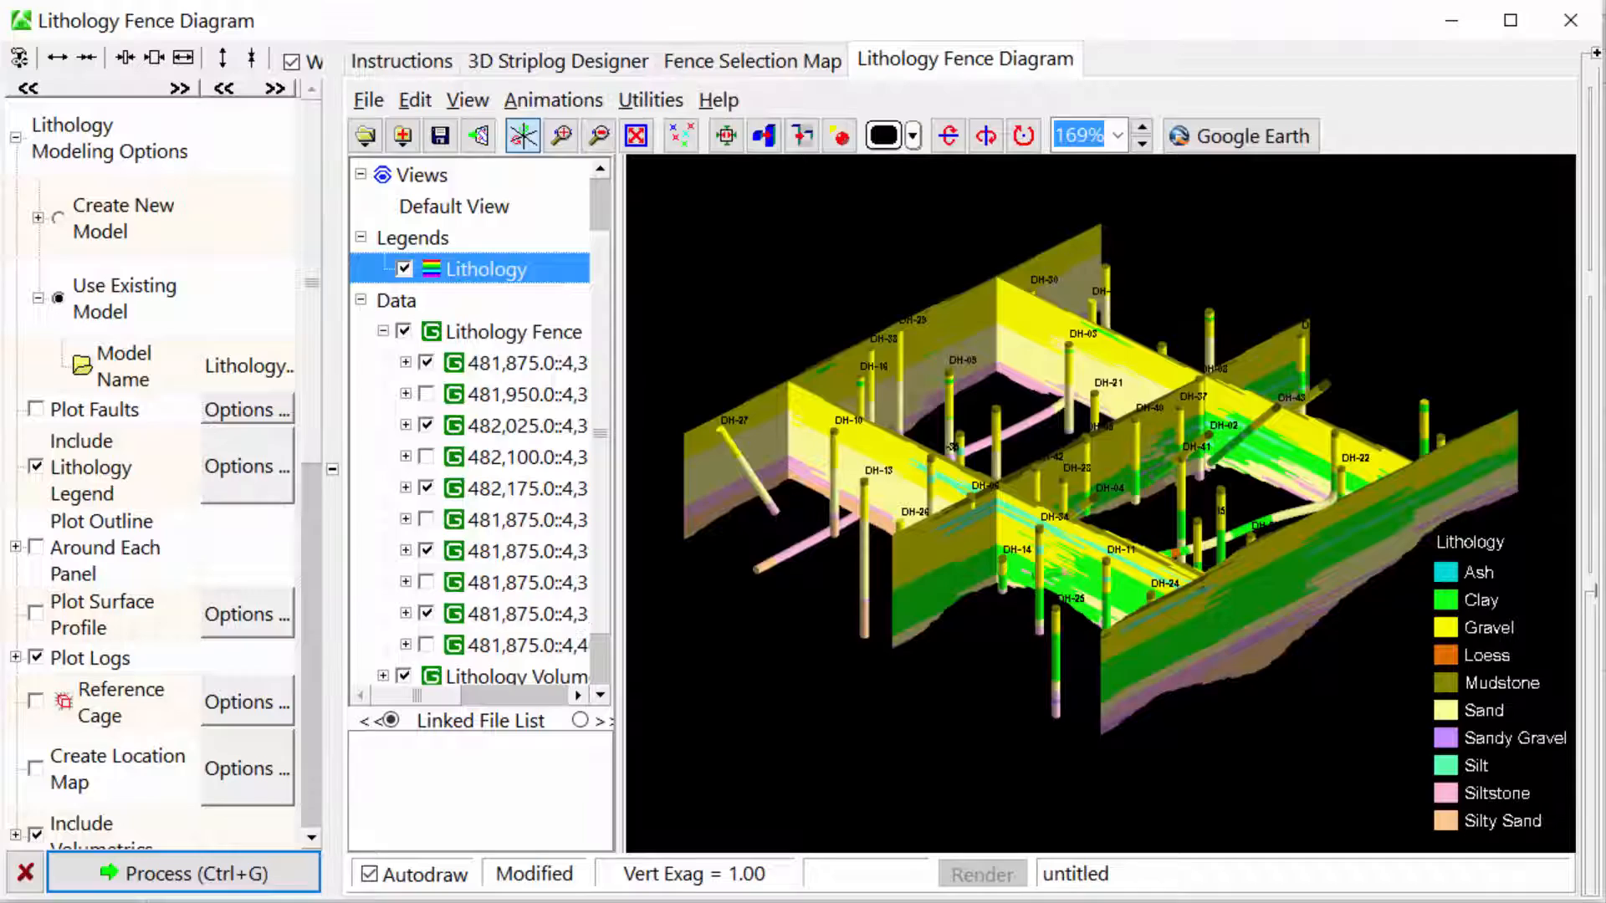
Bring up the RockPlot3D File menu with the partial fence network displayed.
left_click(368, 101)
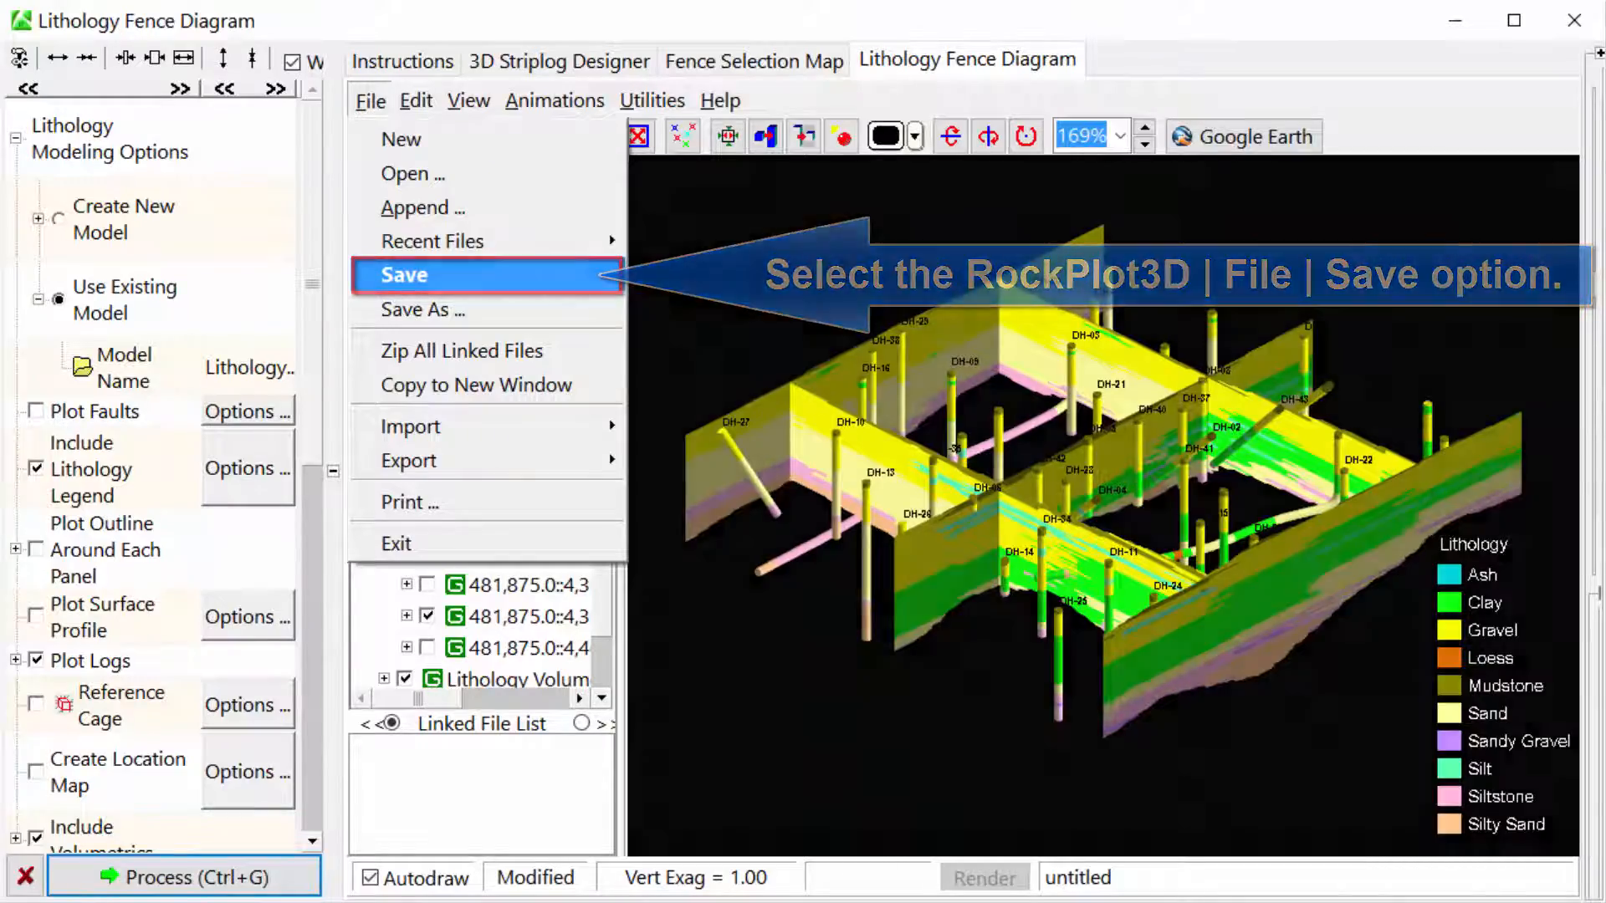
Save the scene as Lithology Fence.Rw3D and start appending Lithology Model.Rw3D.
left_click(403, 274)
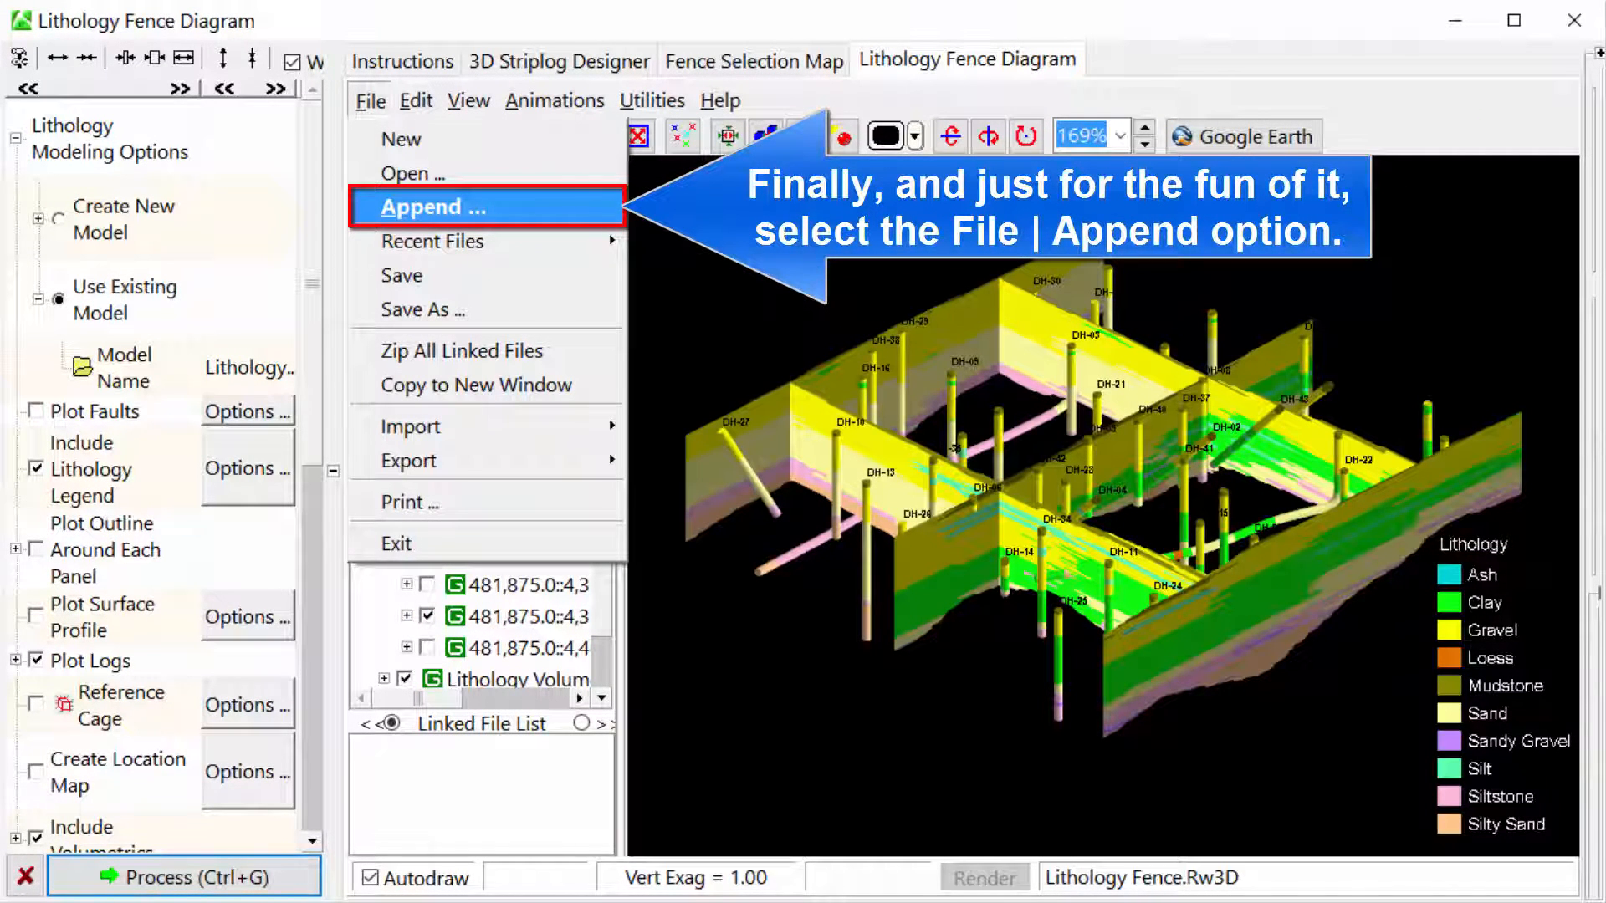
left_click(448, 208)
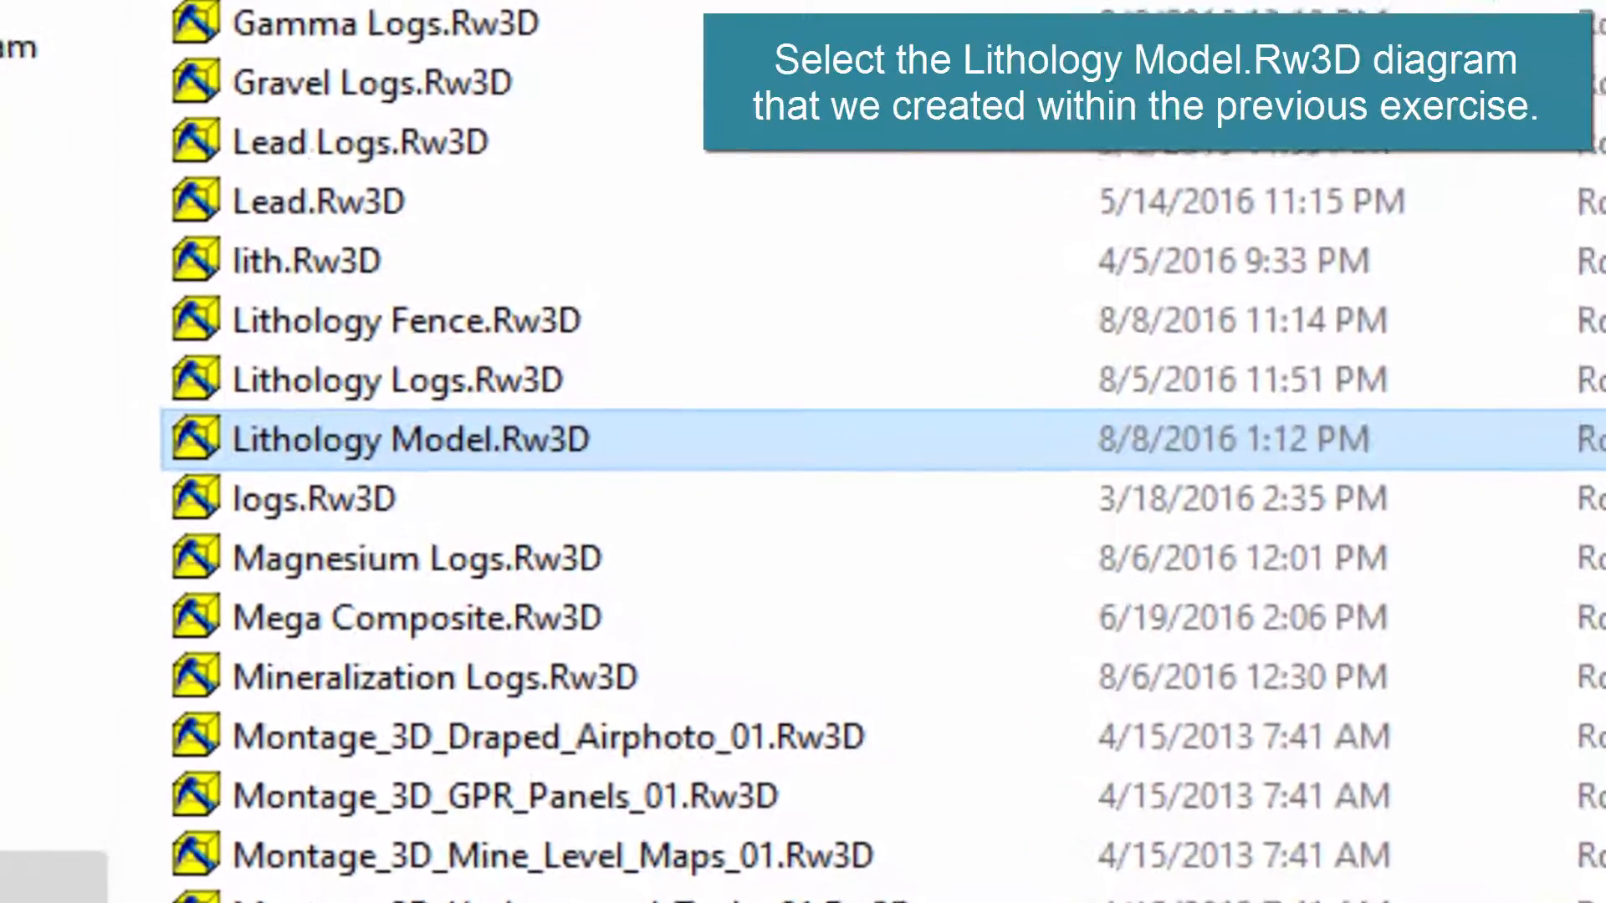
Append Lithology Model.Rw3D to the fence diagram and hide its duplicate Lithology legend.
double_click(406, 440)
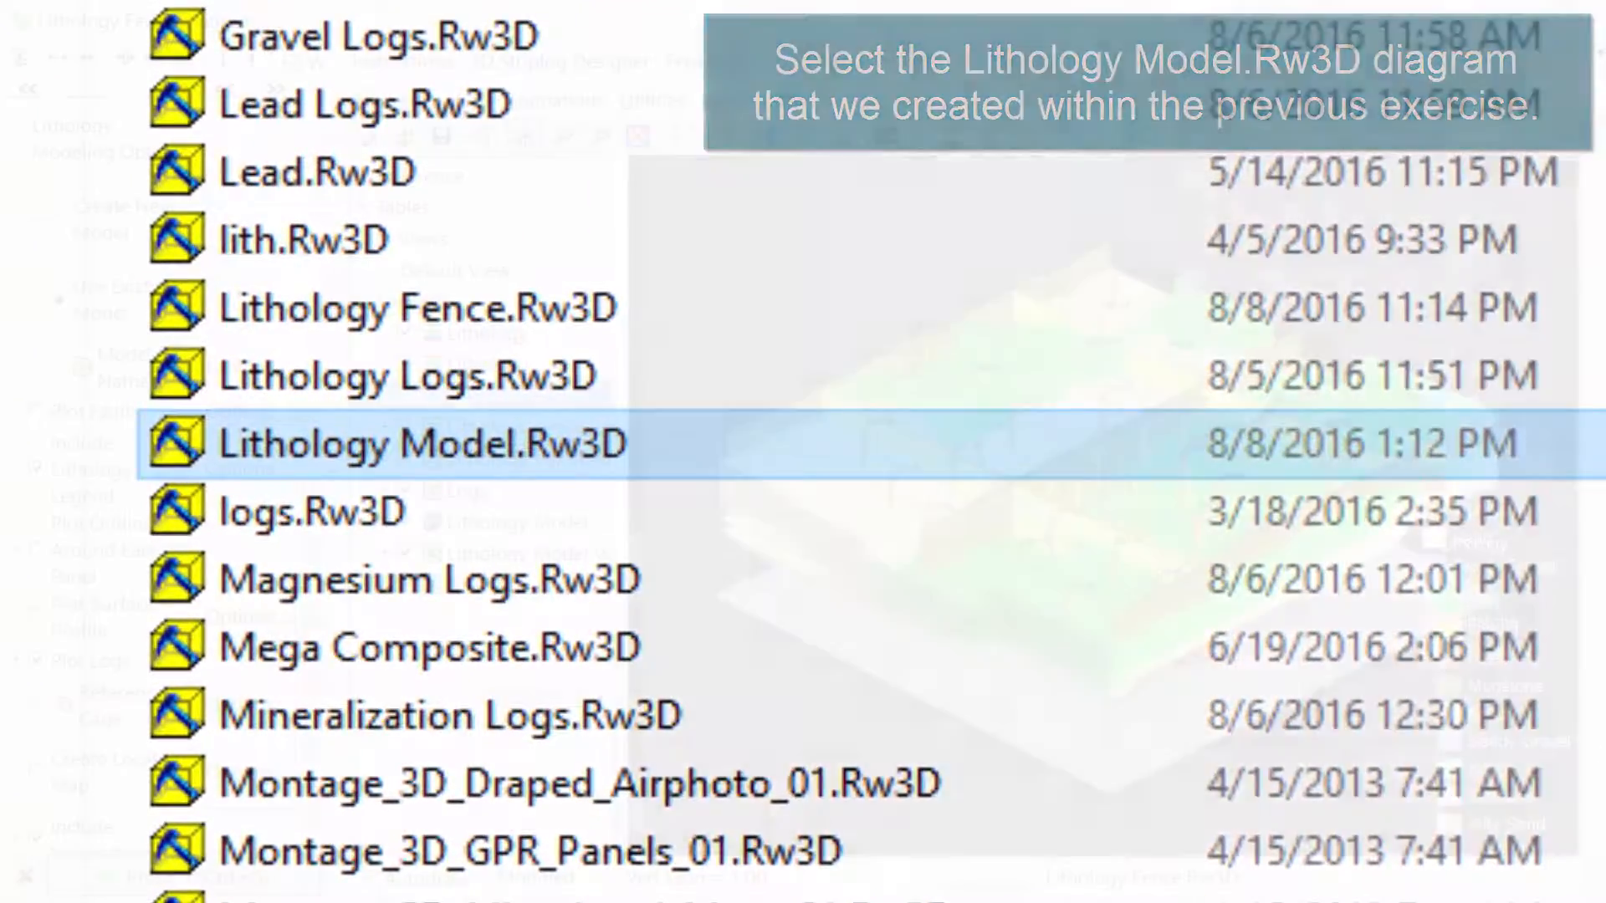
double_click(395, 443)
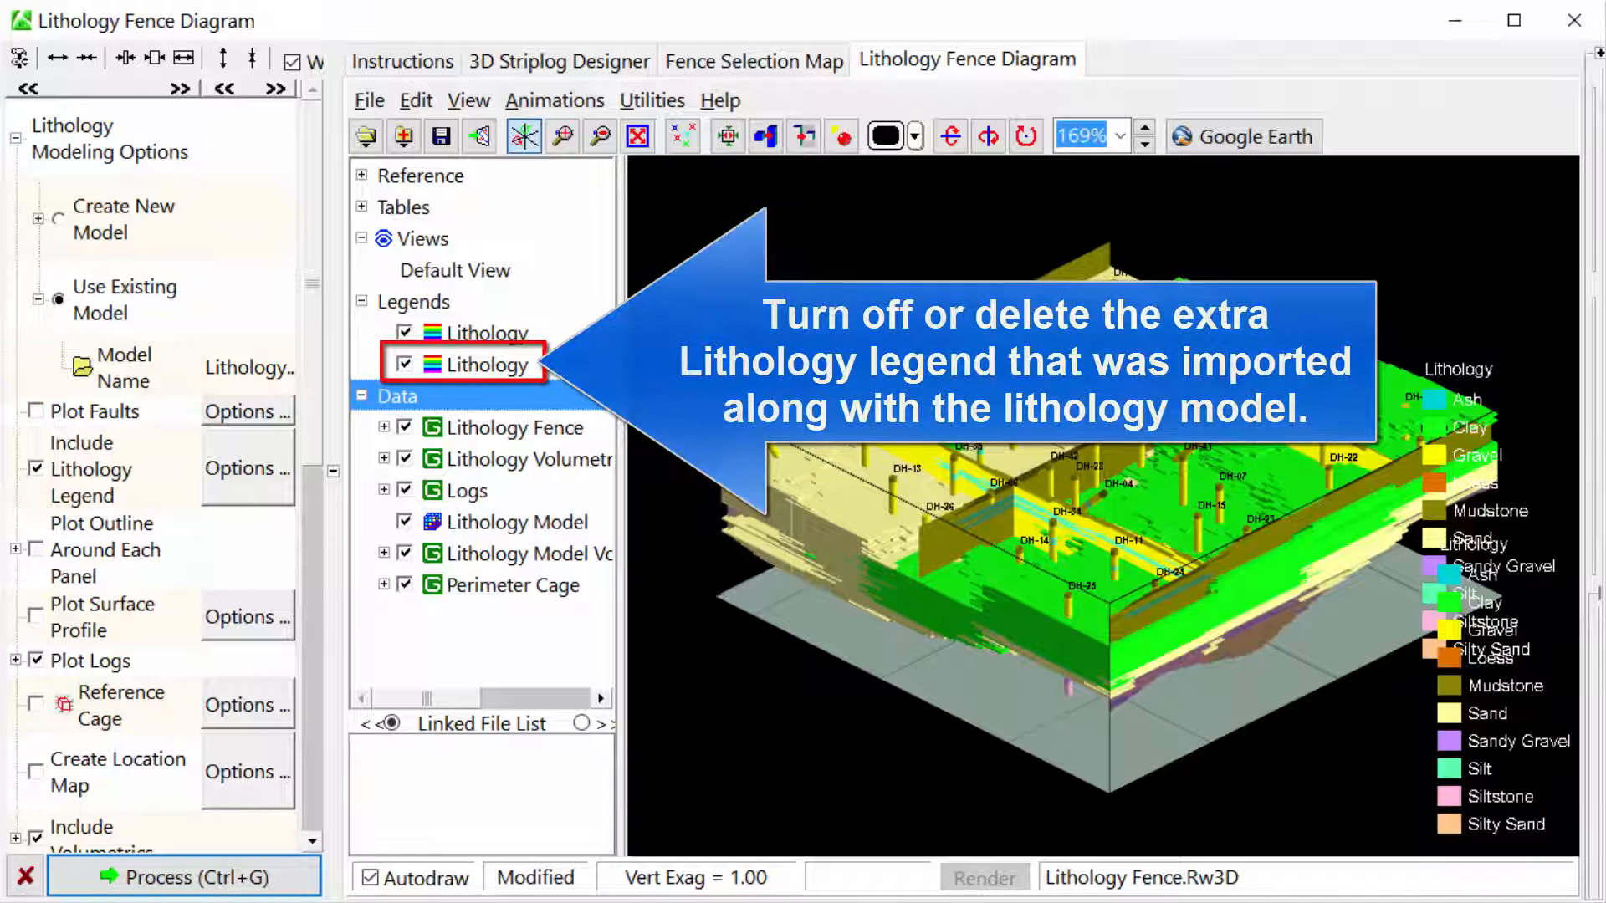
left_click(403, 364)
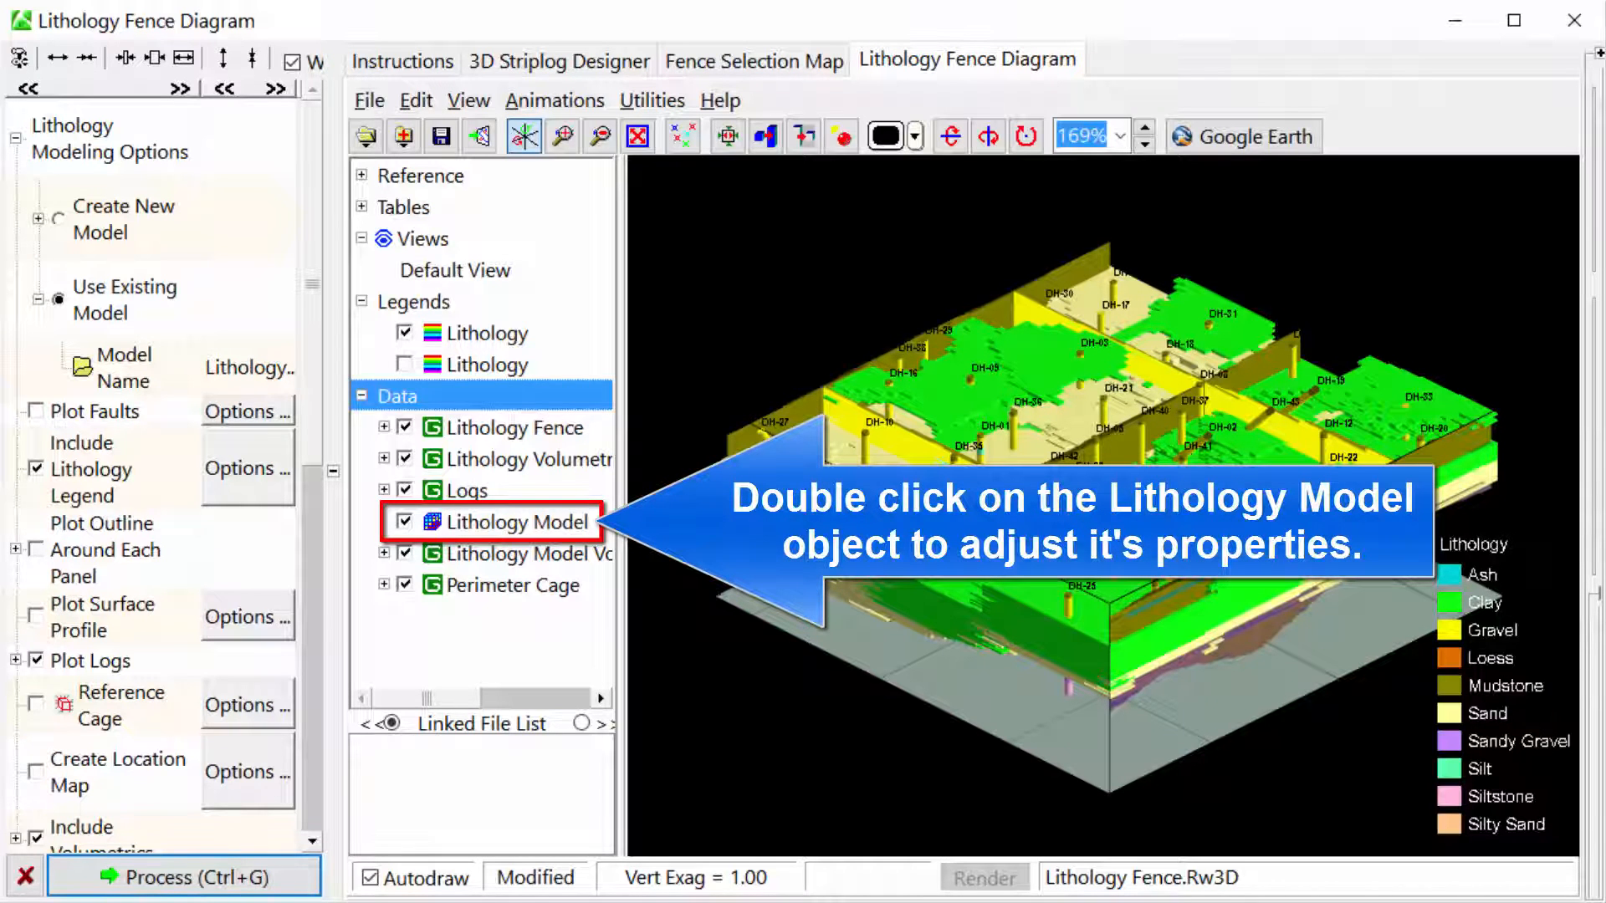
Set the appended lithology model's opacity to 25% in its display properties.
double_click(519, 522)
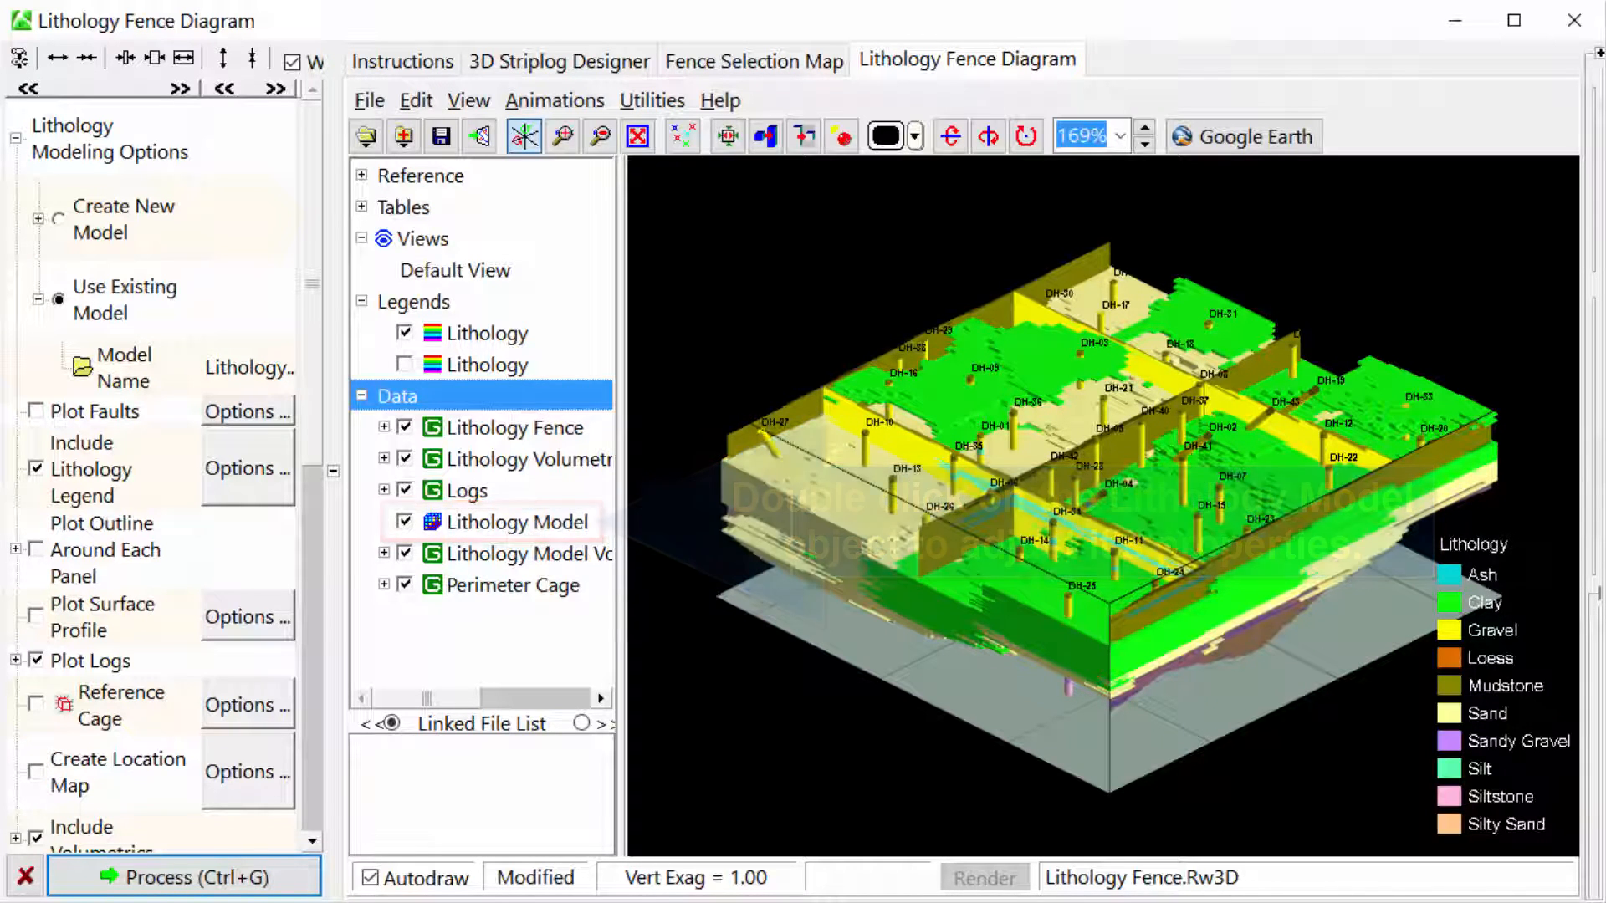
double_click(518, 522)
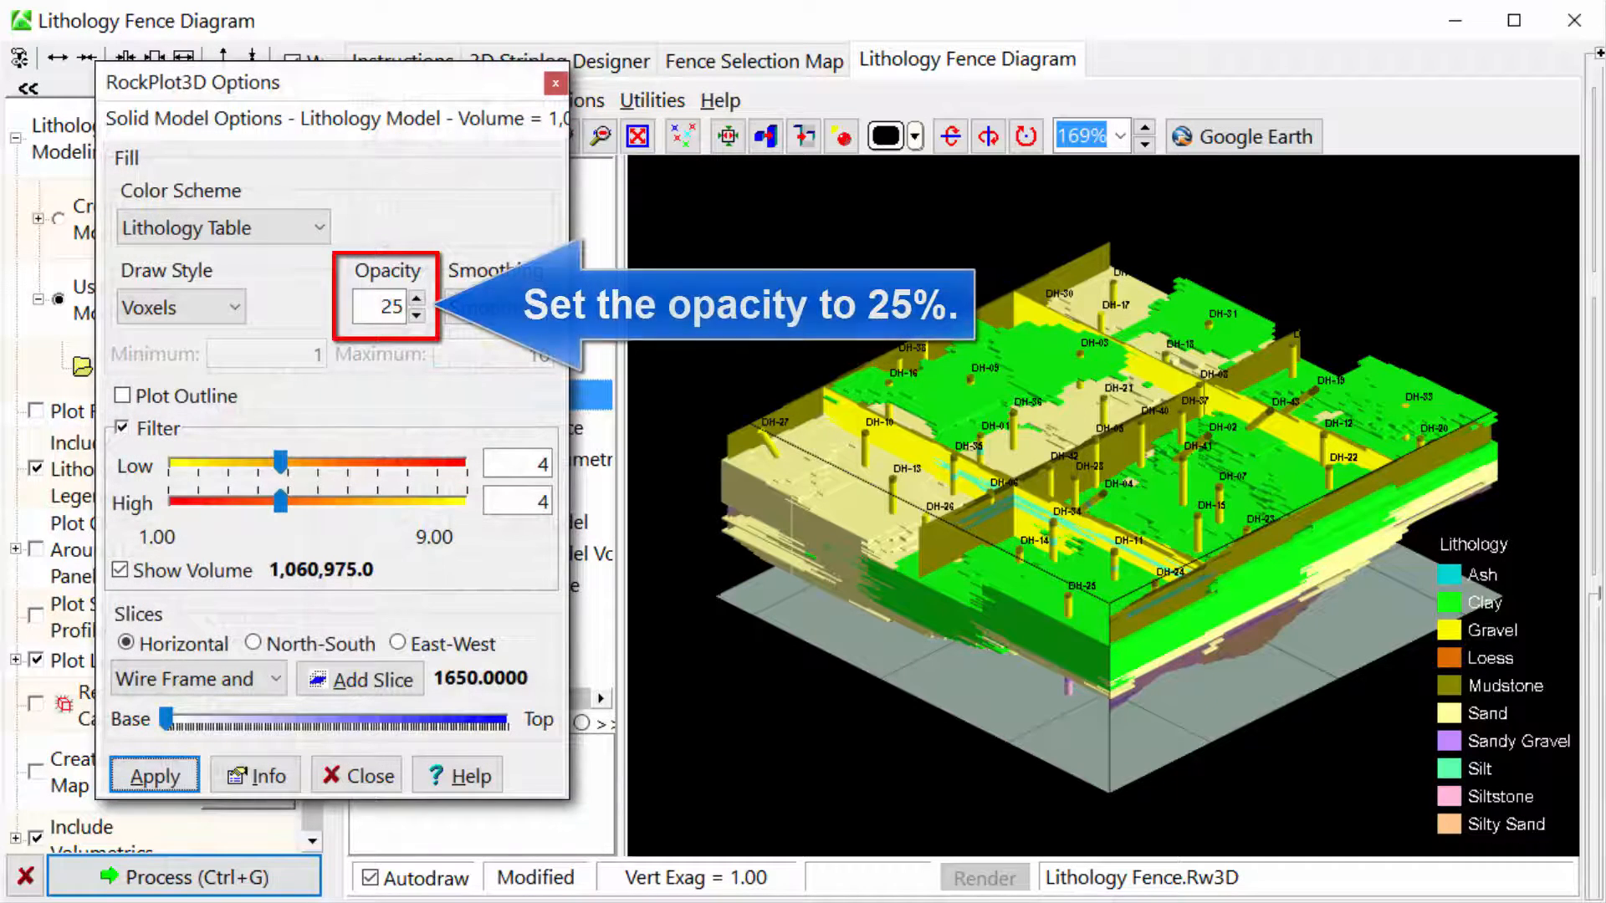